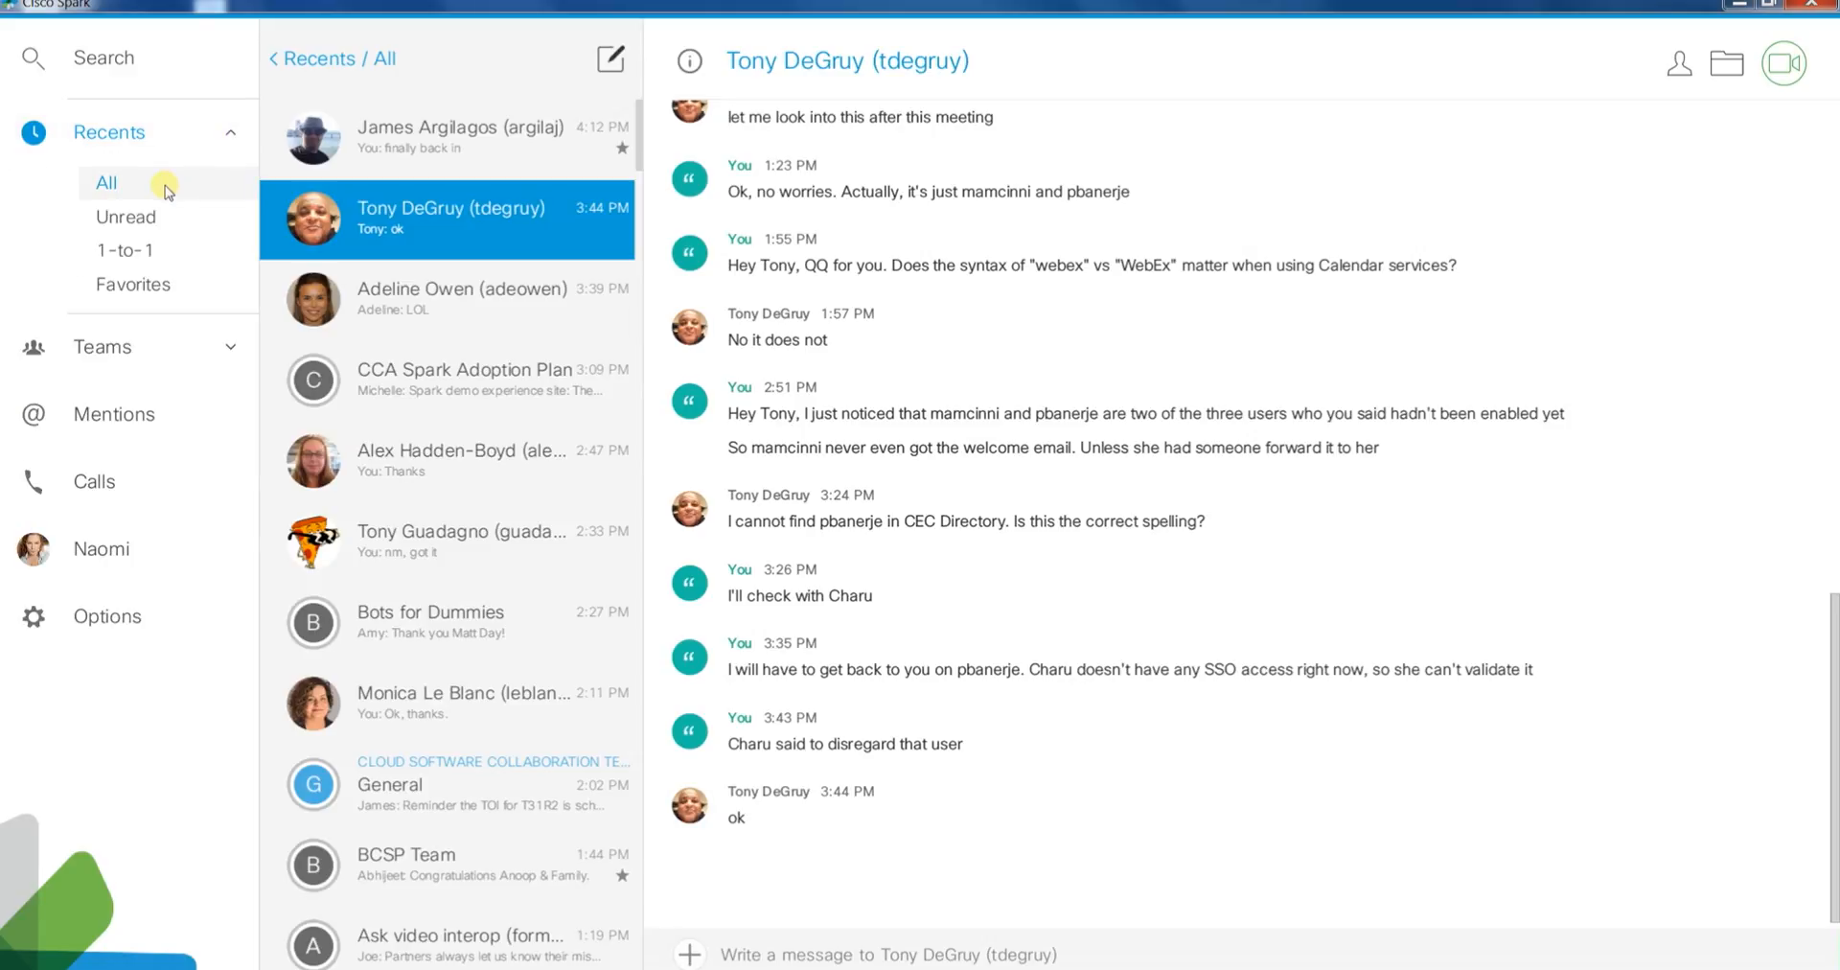
pyautogui.moveTo(127, 249)
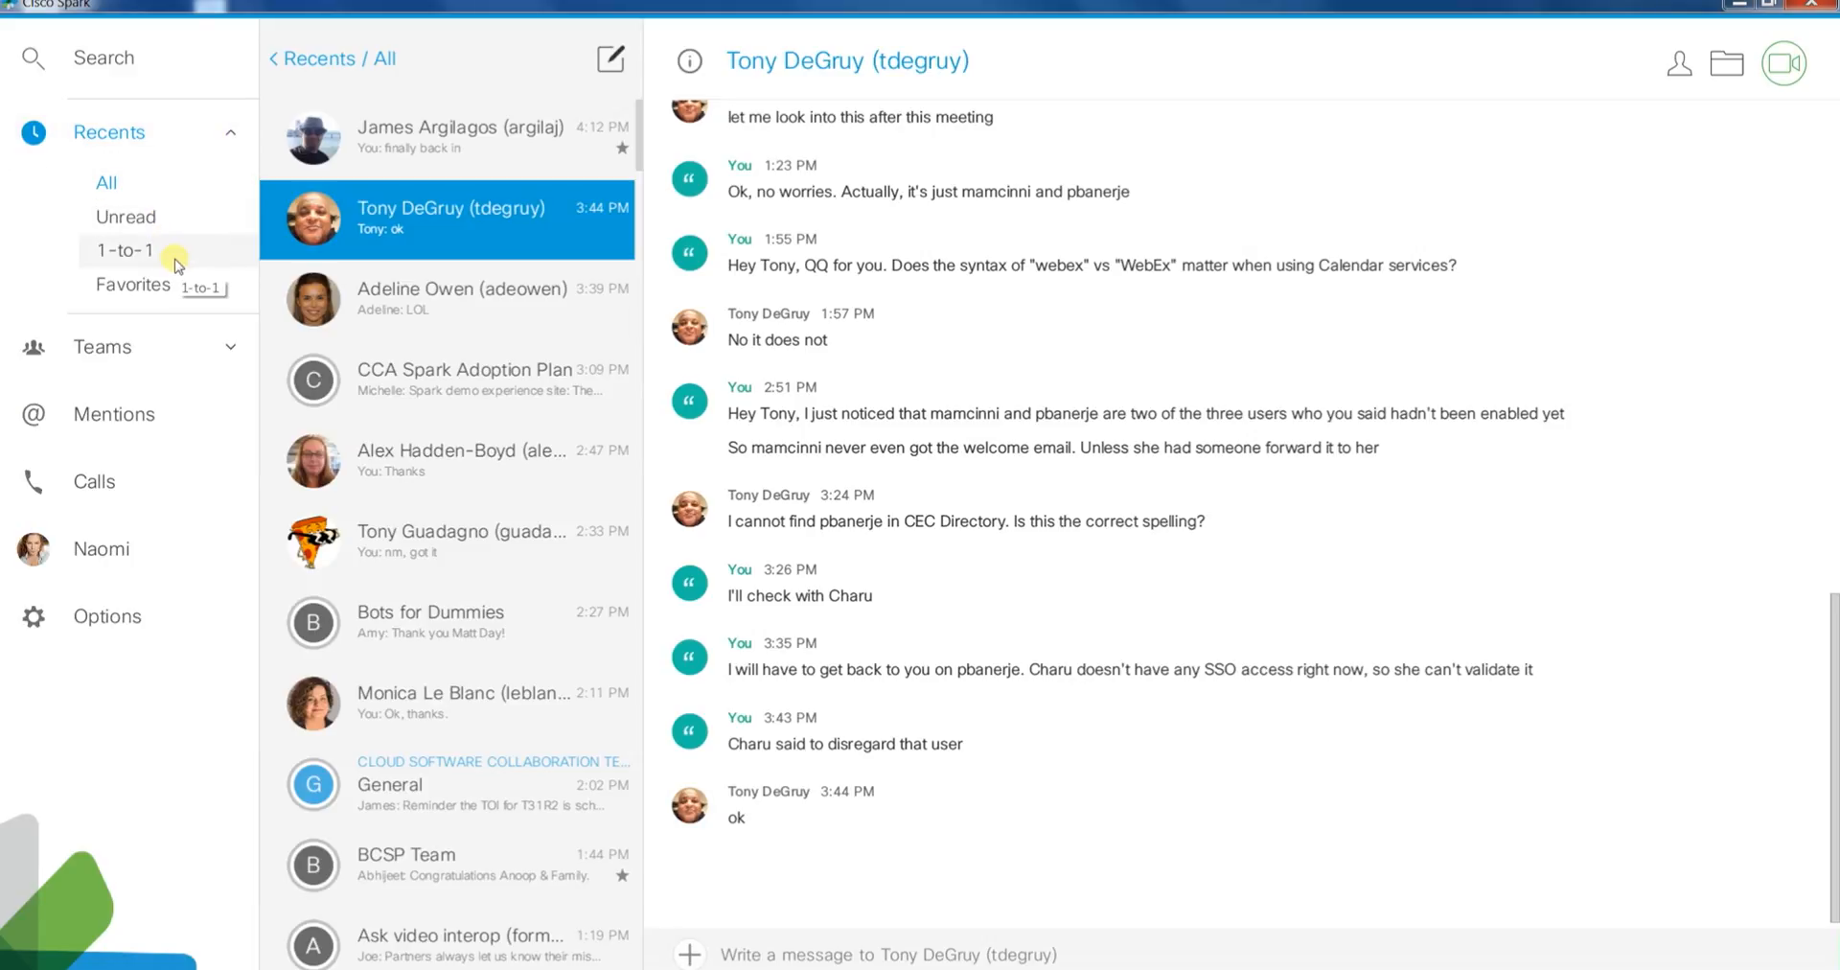
pyautogui.moveTo(179, 258)
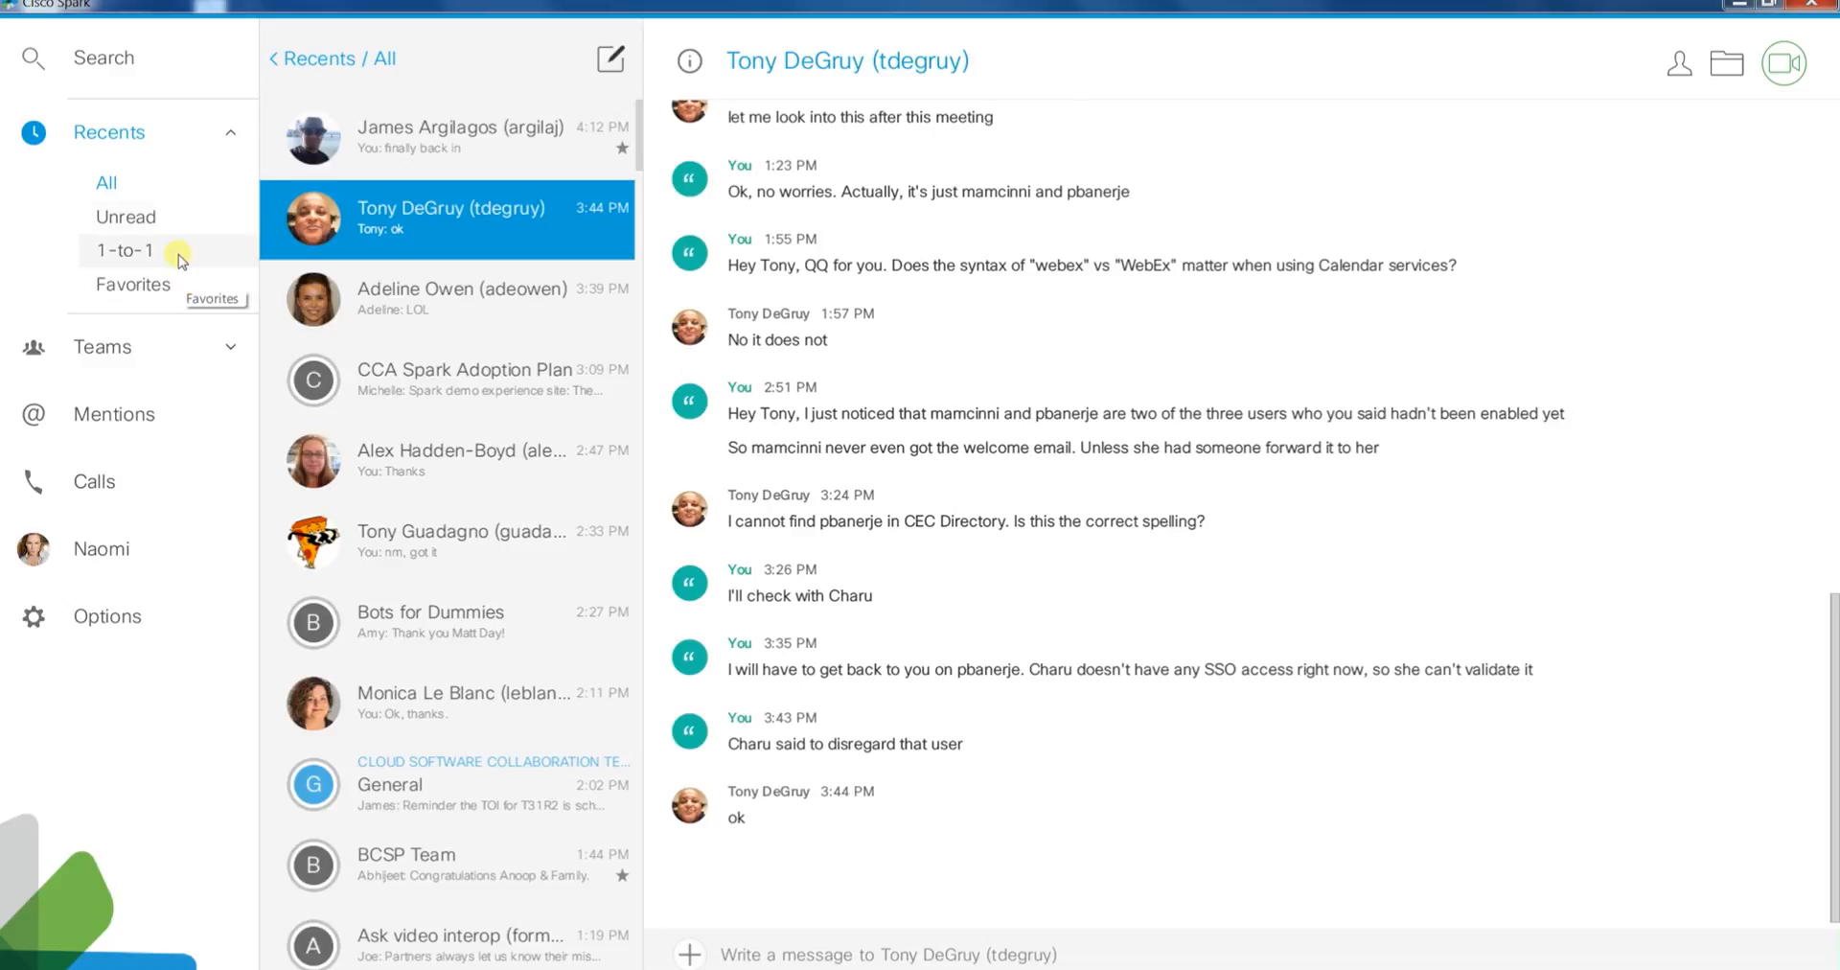
# Filter Recents by Unread, then 1-to-1, then Favorites conversations.
pyautogui.click(126, 216)
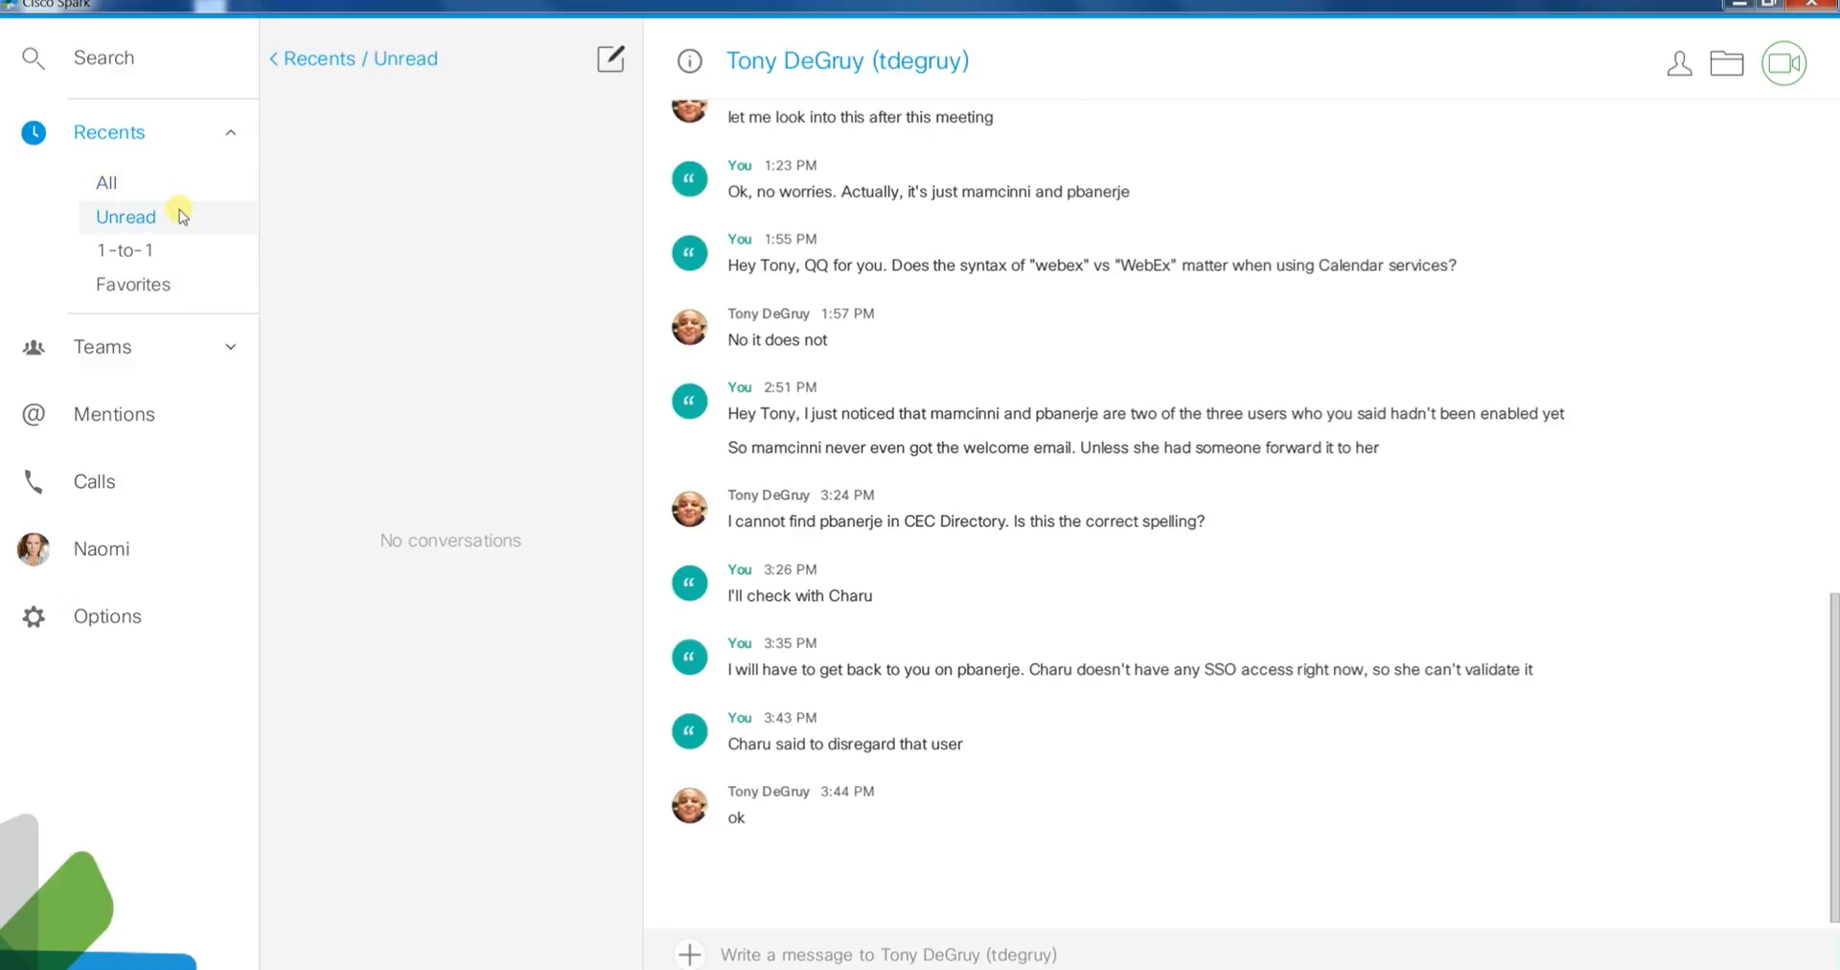
pyautogui.click(124, 249)
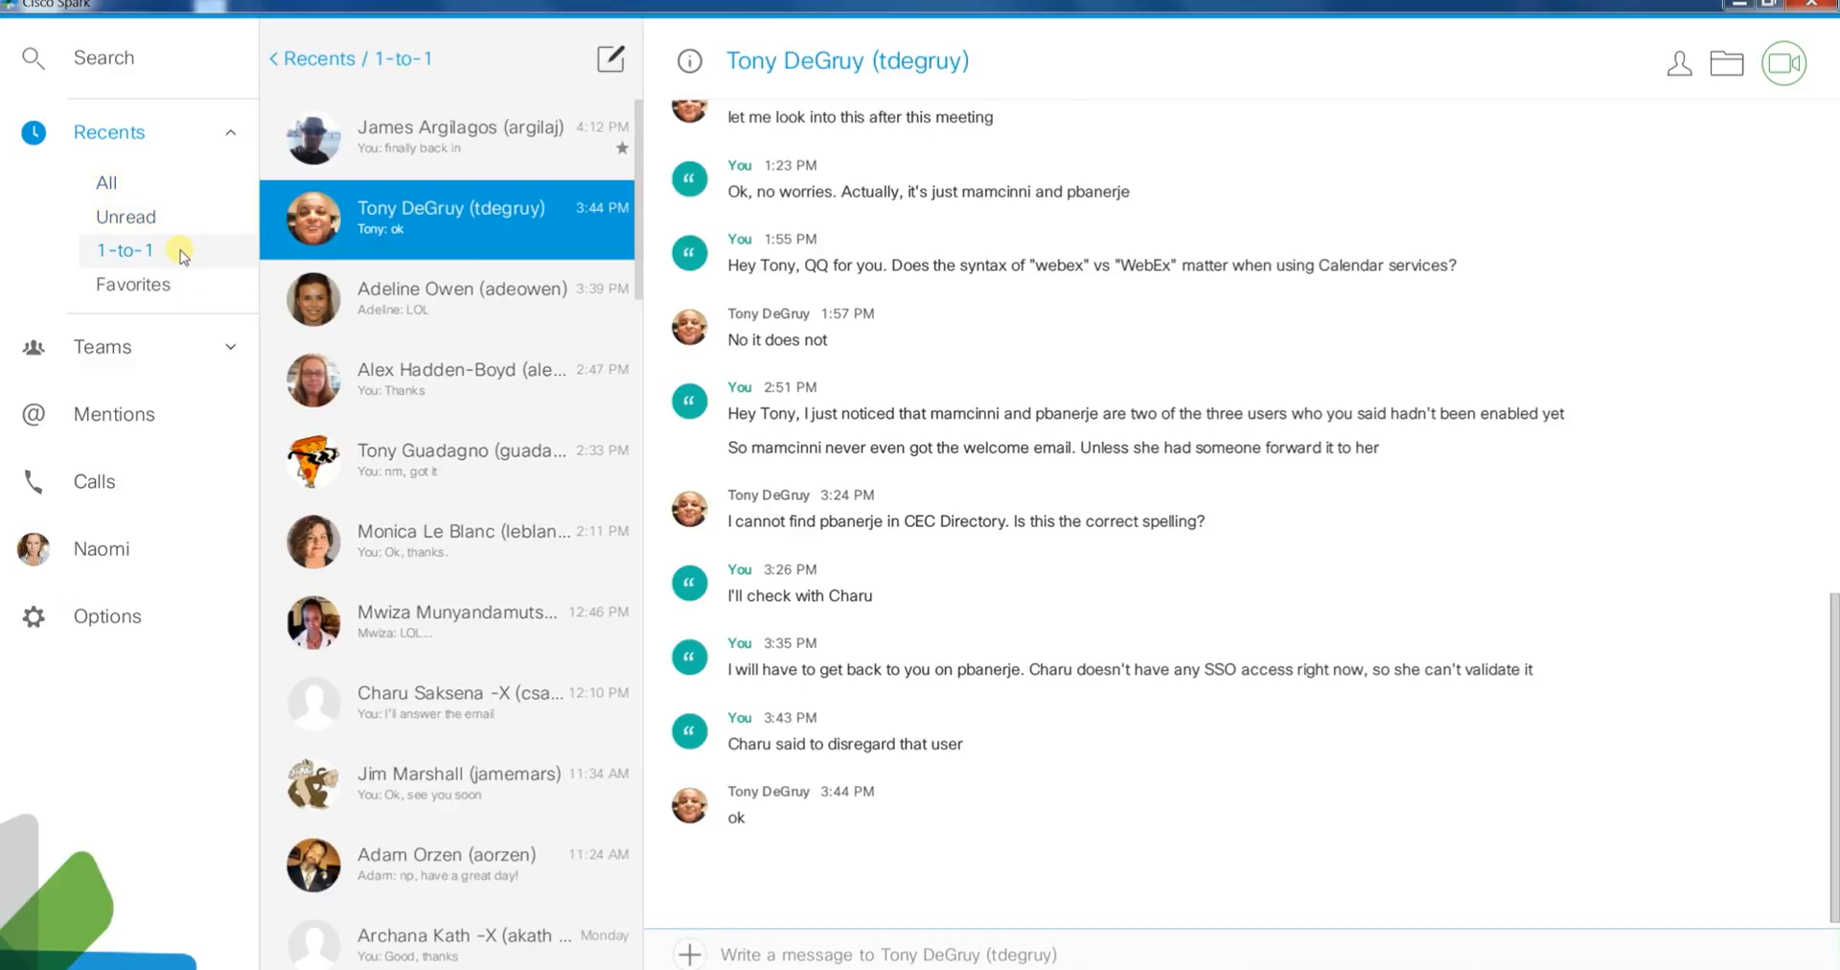
pyautogui.click(133, 284)
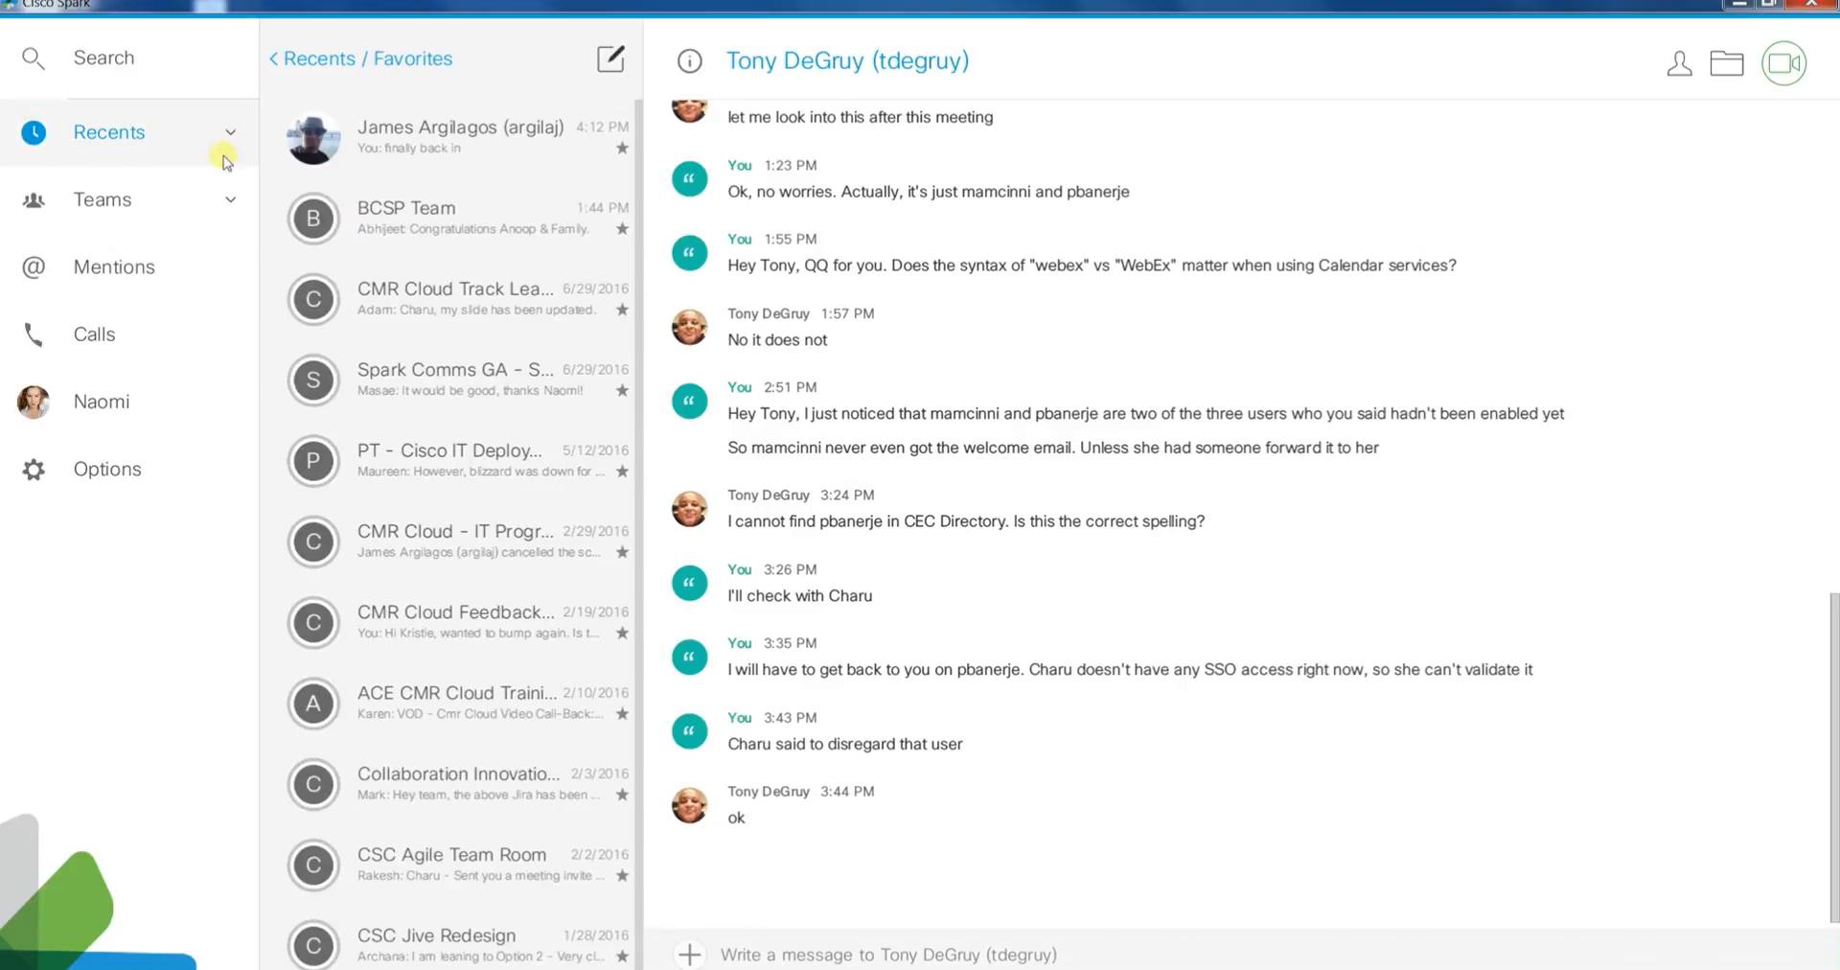
# Browse the Teams overview and a team's Rooms page, then show the Mentions list.
pyautogui.click(102, 200)
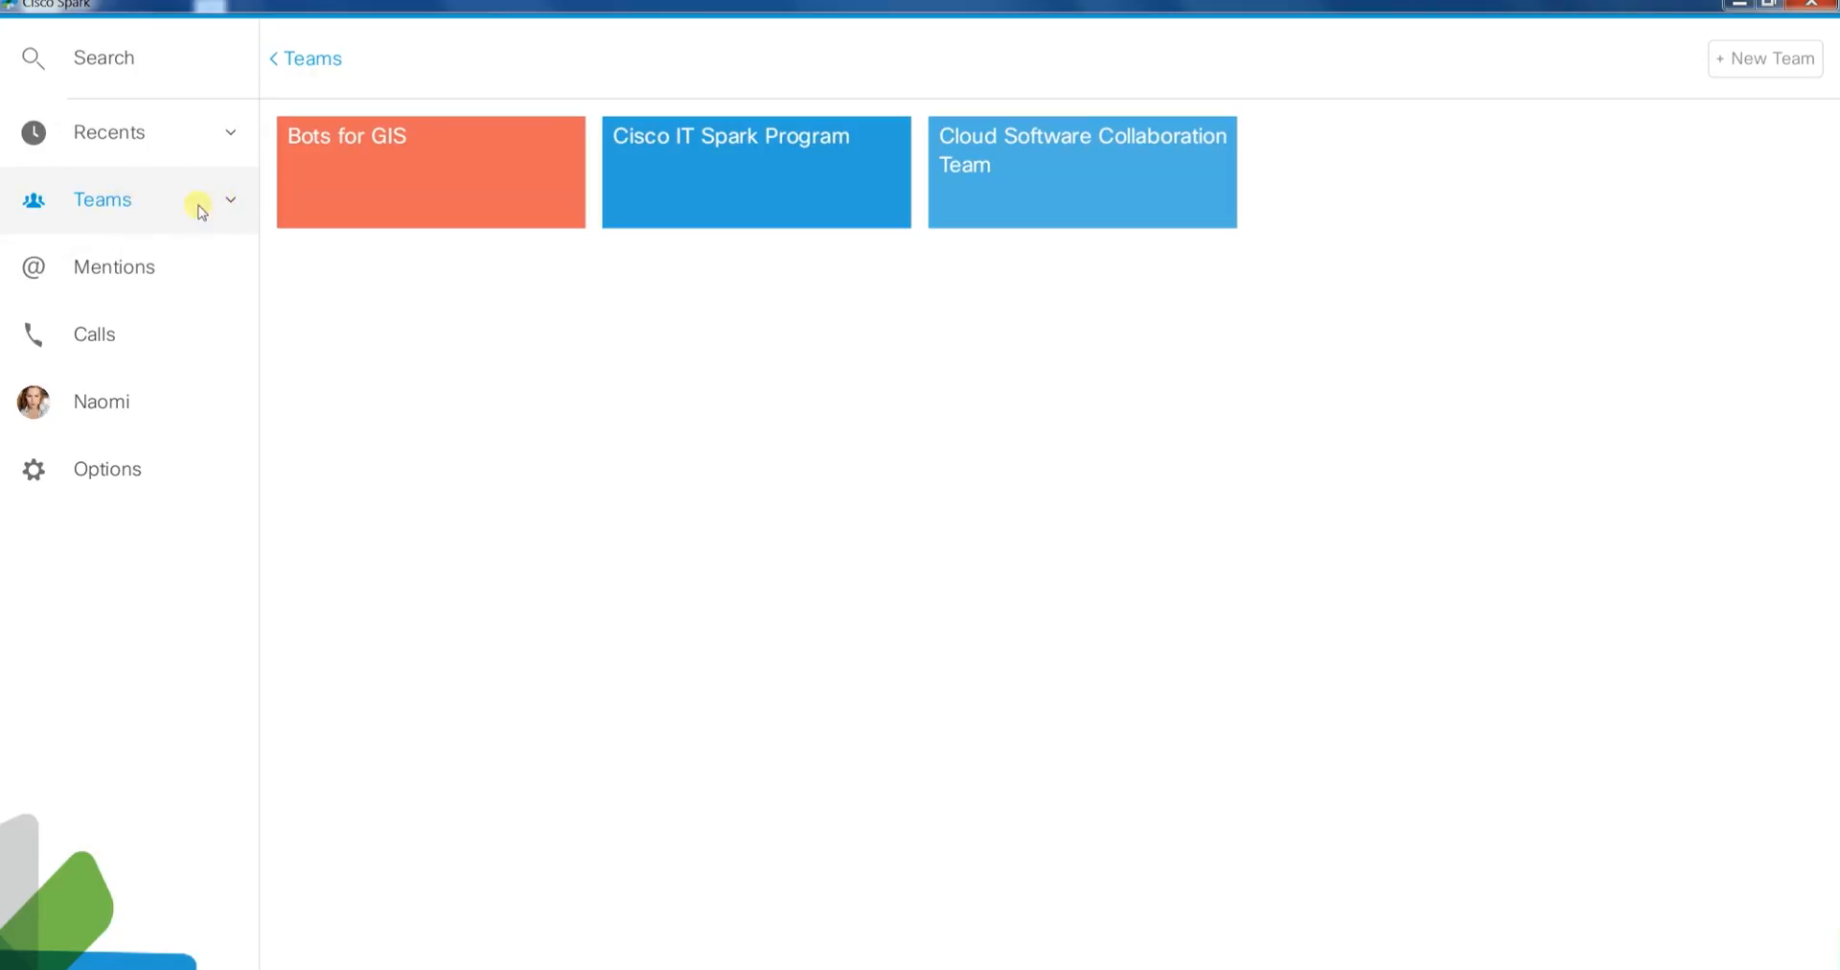
pyautogui.click(228, 199)
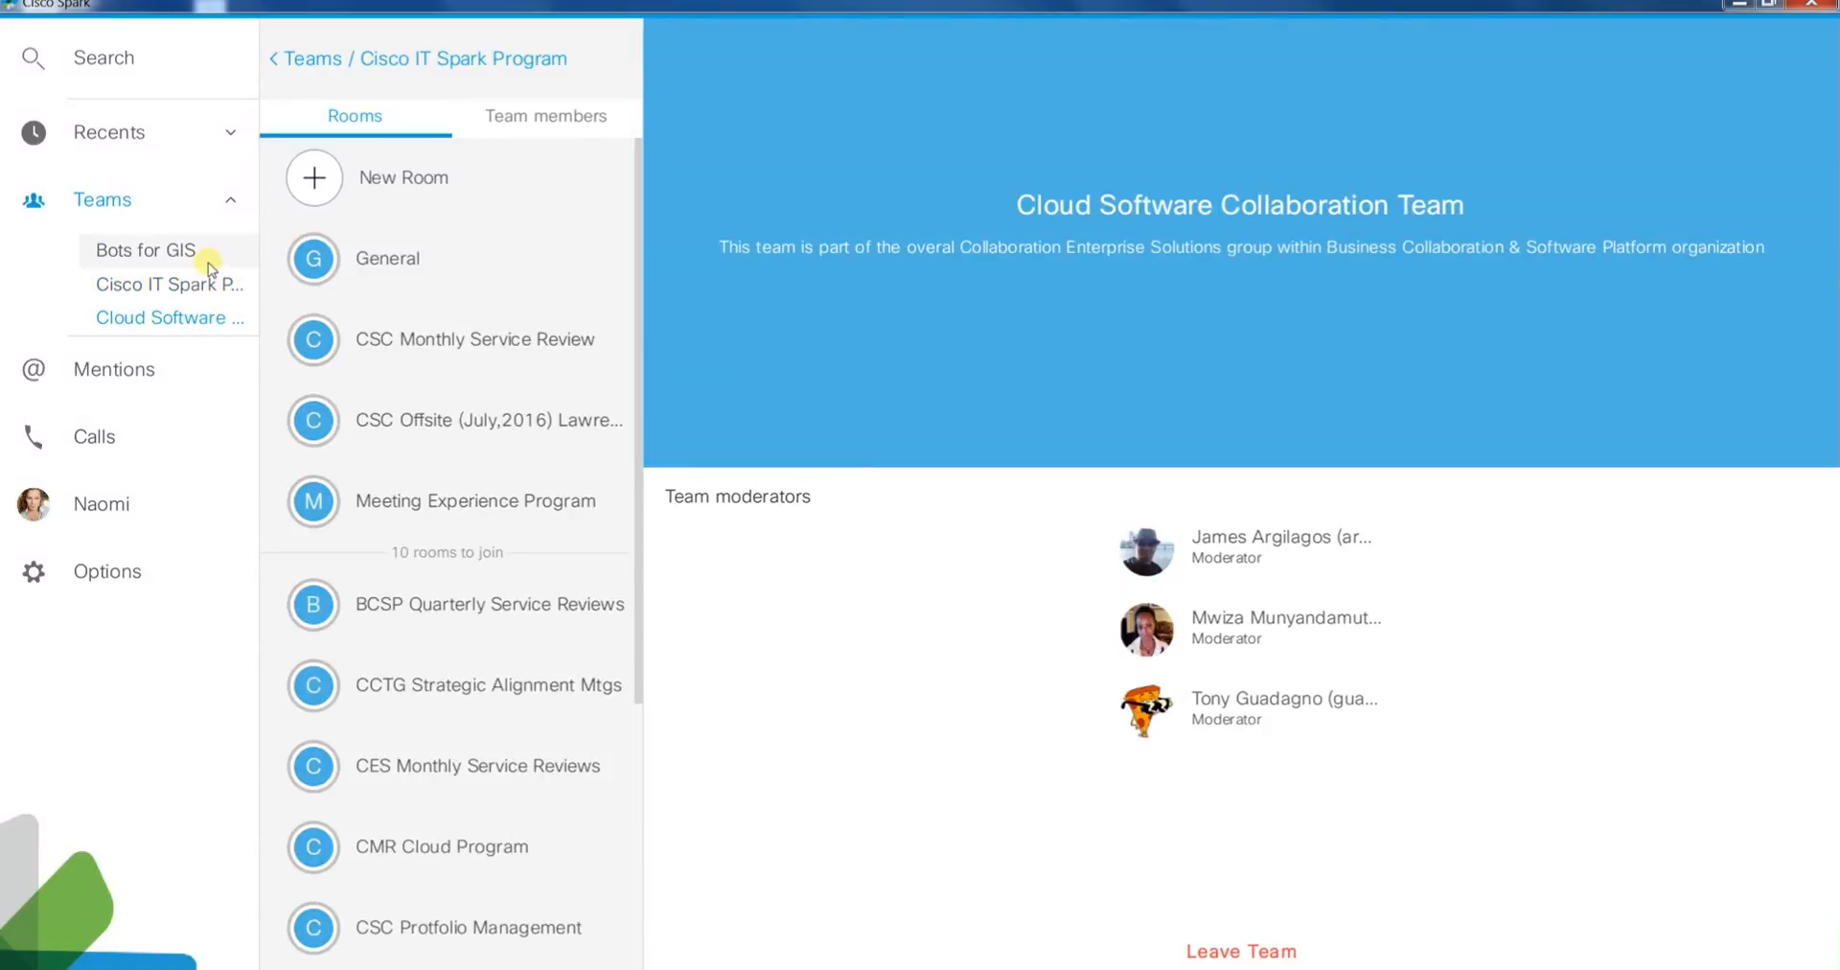
pyautogui.click(232, 199)
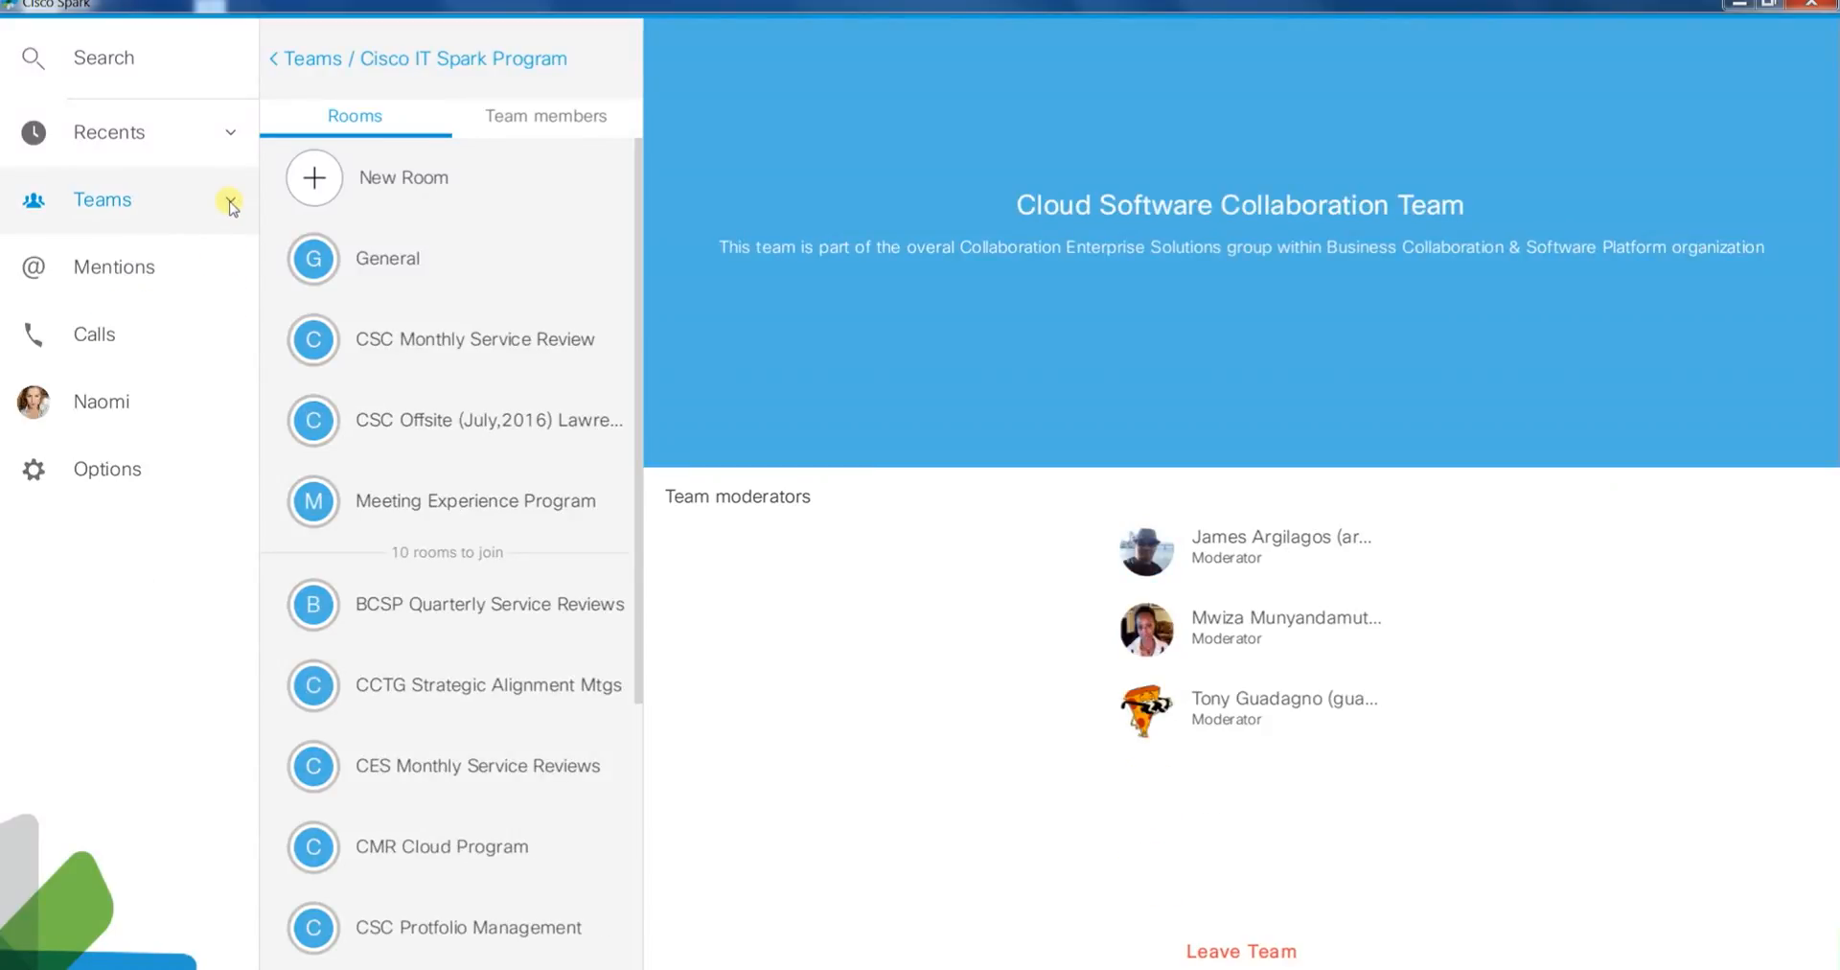
pyautogui.click(113, 266)
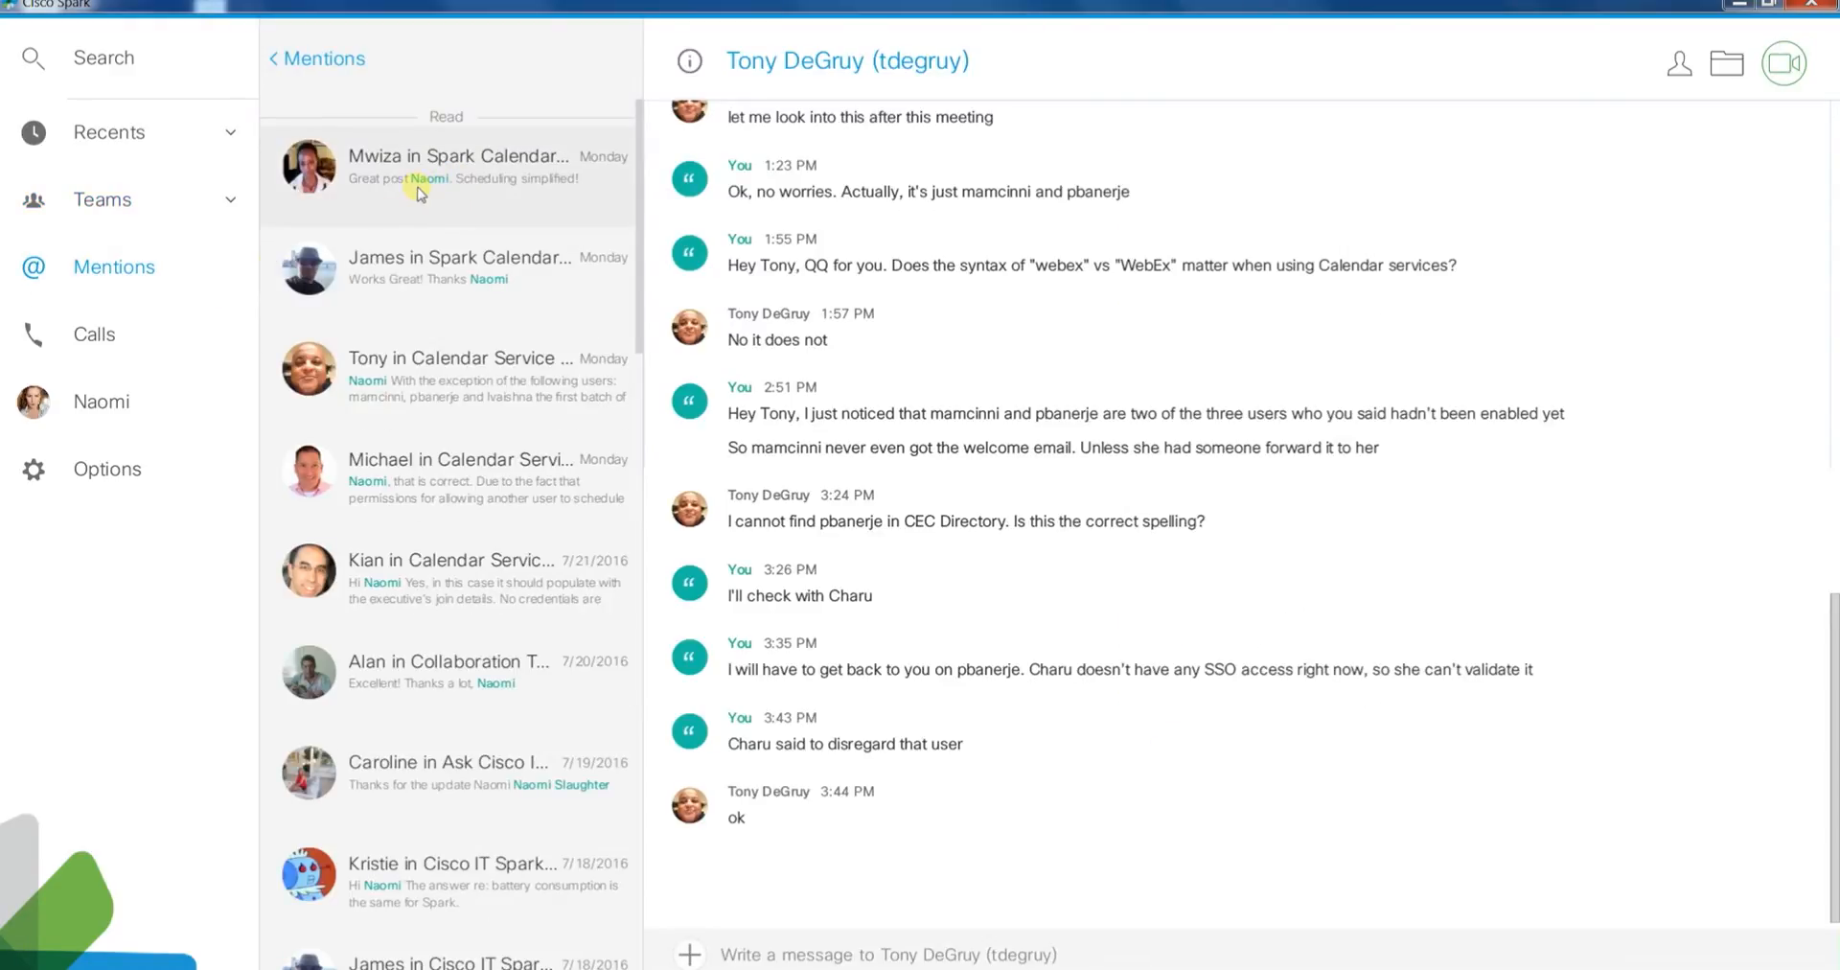
# Open the Spark Calendar Services Pilot room from a mention, then show the Calls history.
pyautogui.click(447, 268)
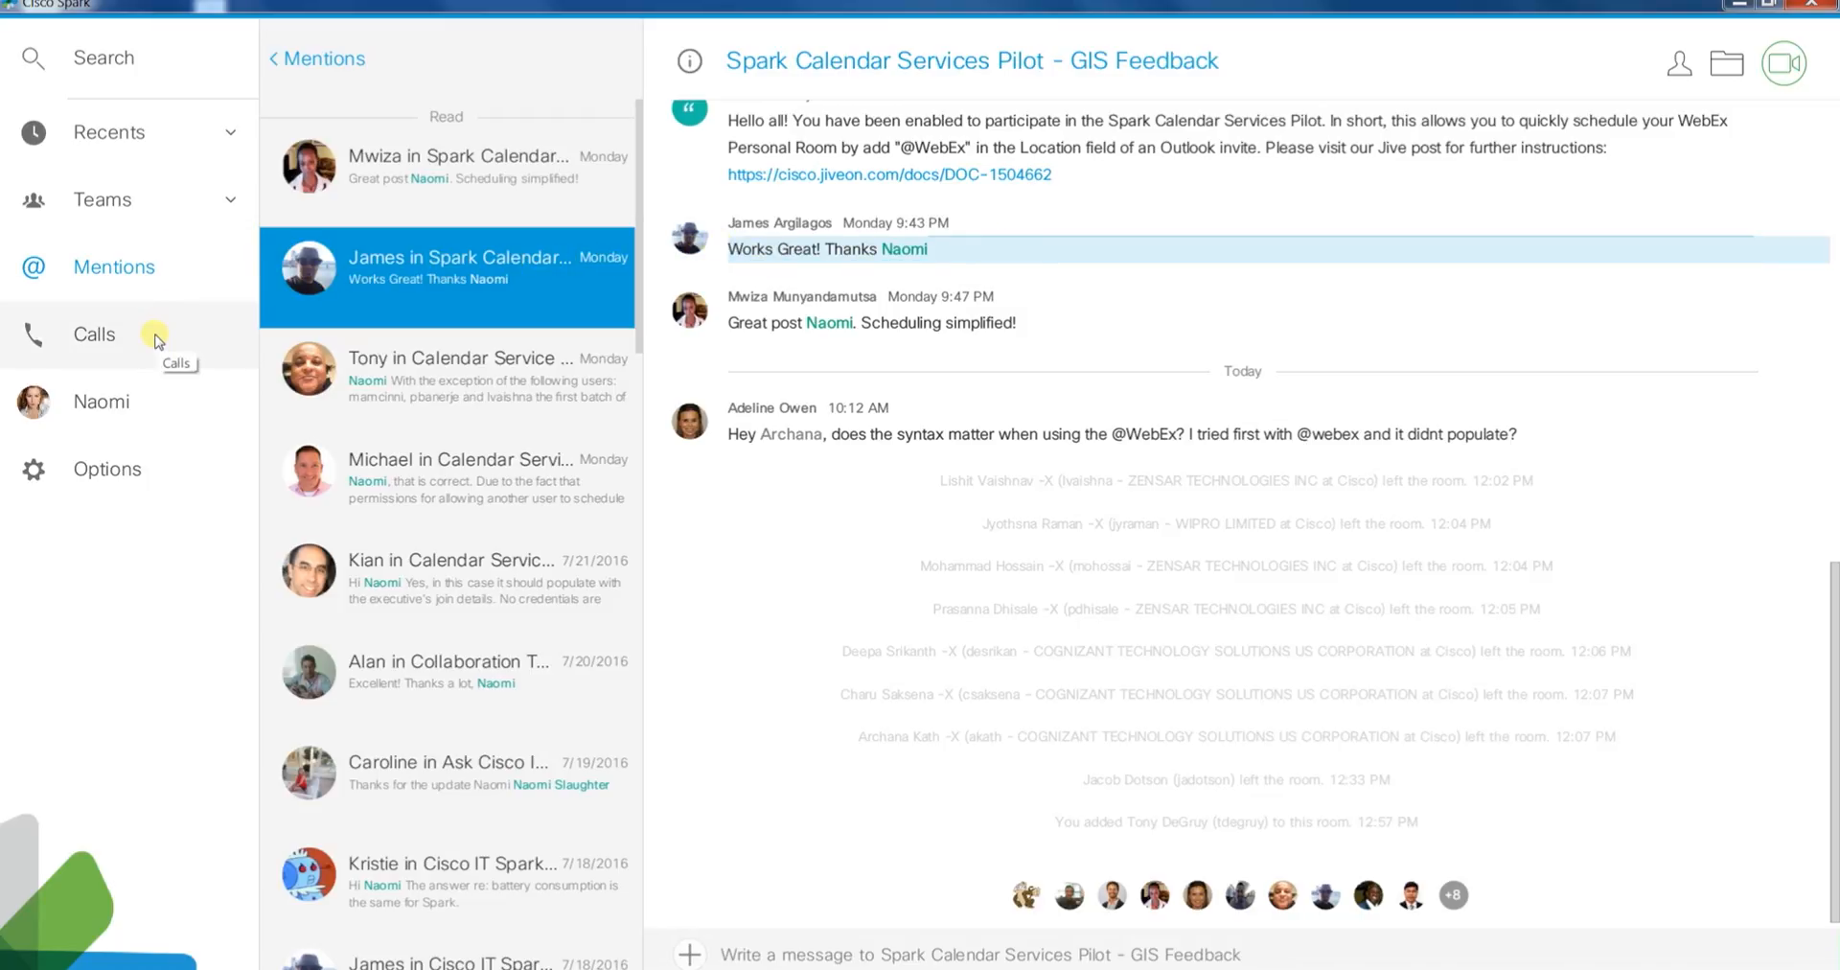
pyautogui.click(93, 333)
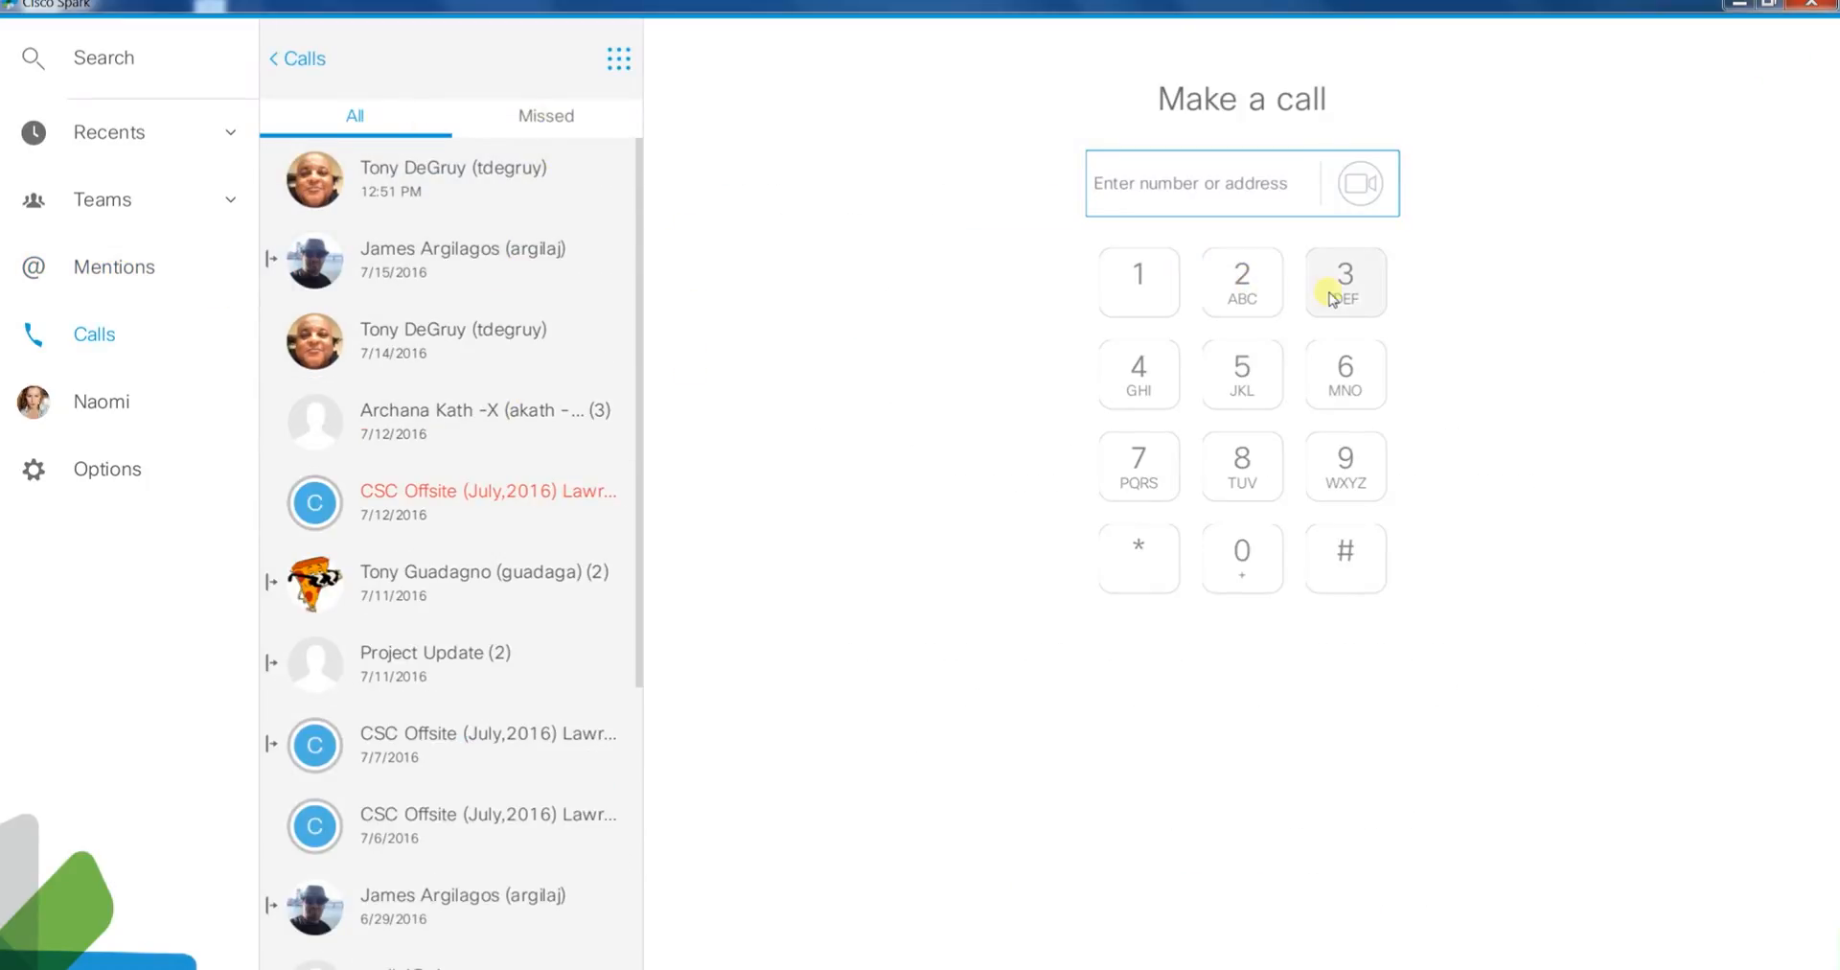
pyautogui.moveTo(1346, 466)
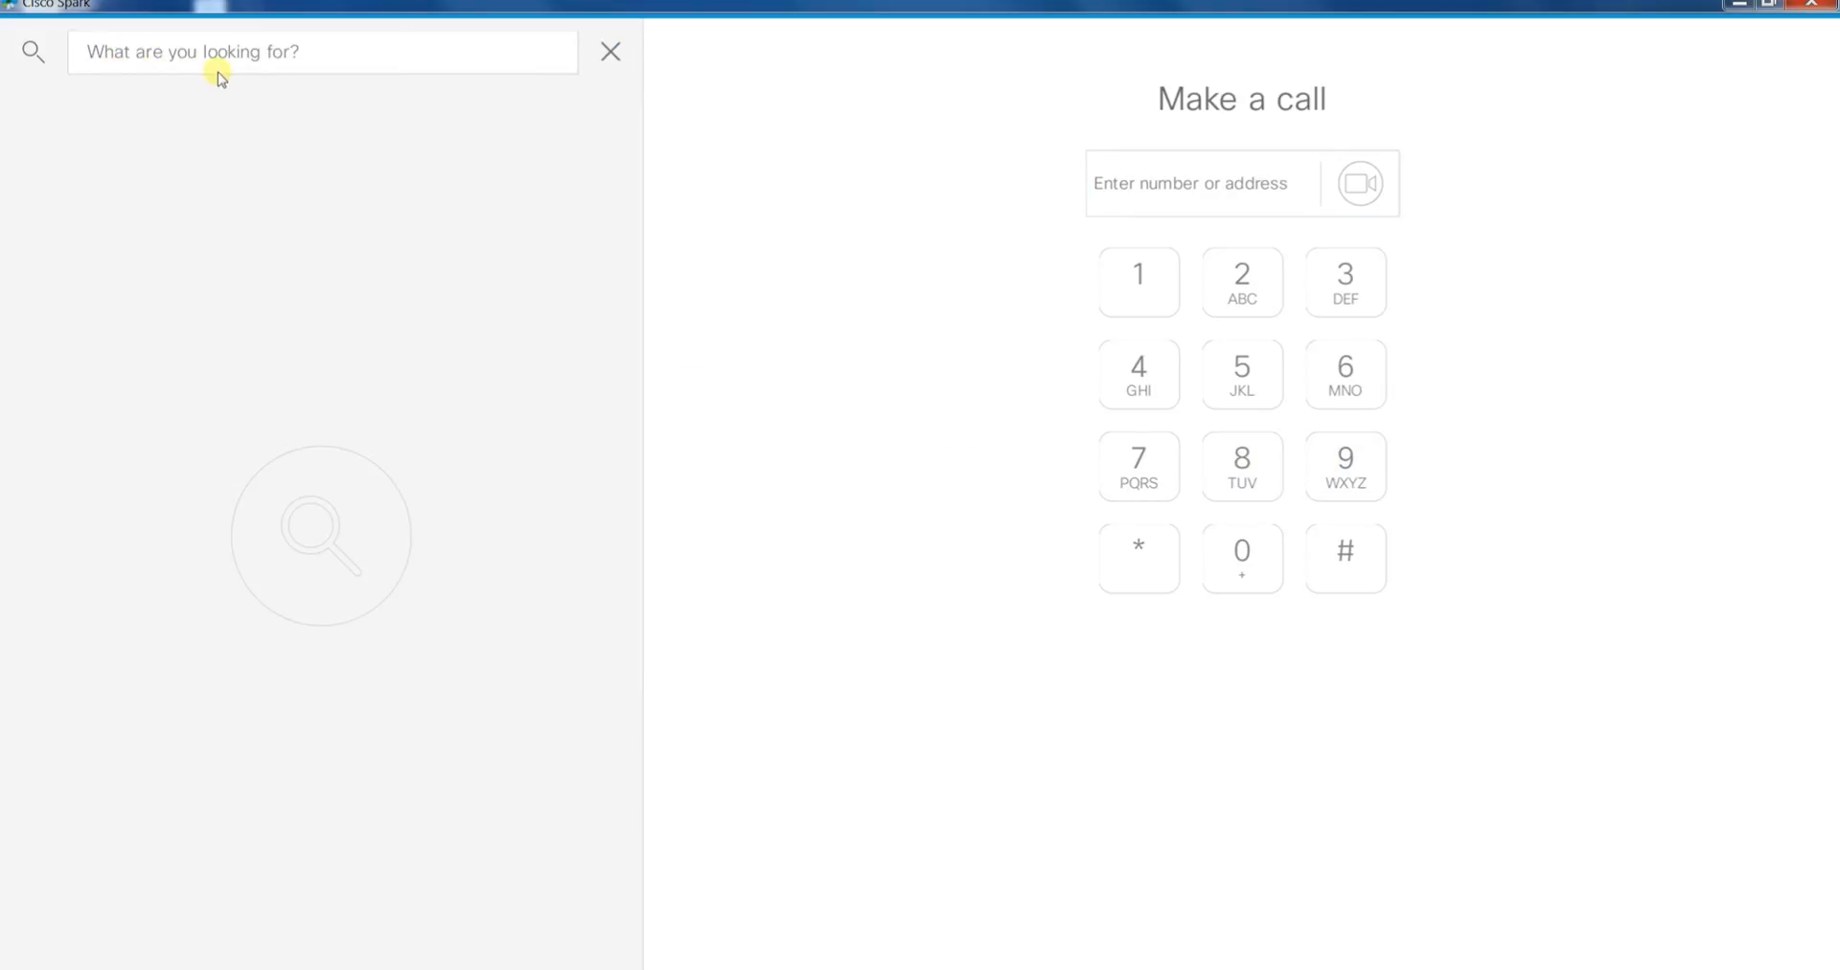
# Search for a person by typing 'mwiz' in the search box.
pyautogui.write('mwiz')
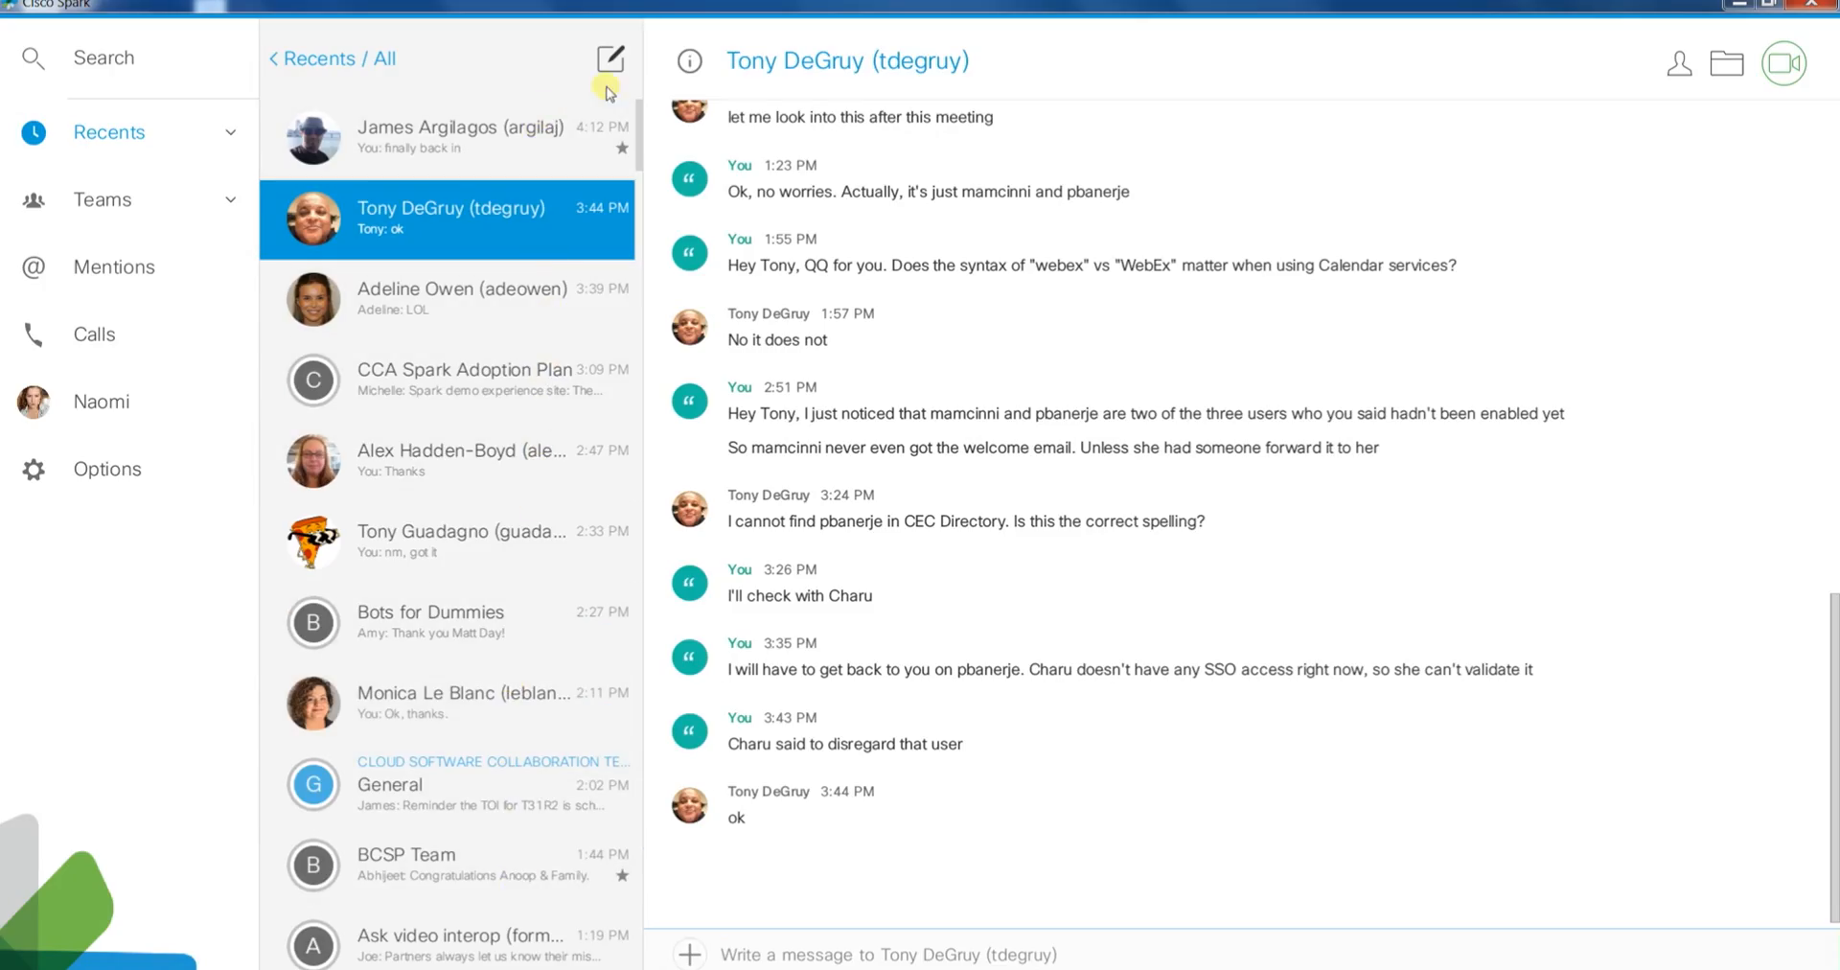
# Create a new room with two people, rename it Demo, and send a message.
pyautogui.click(610, 59)
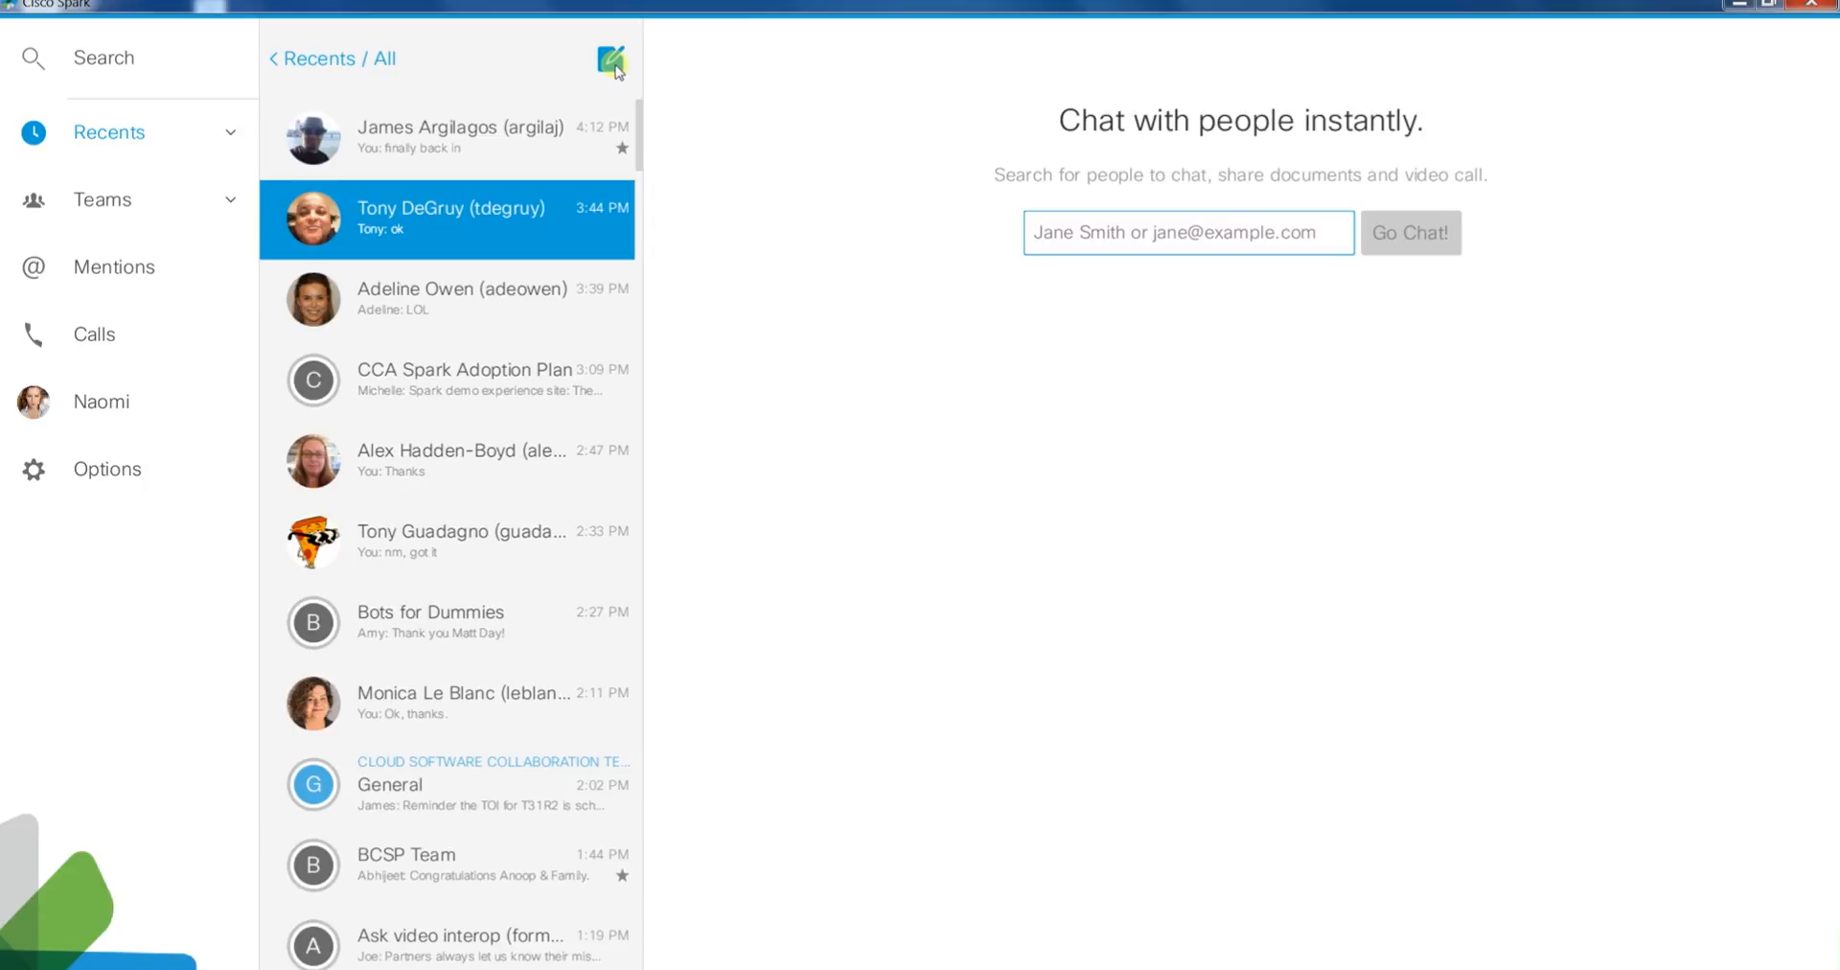
pyautogui.write('aru')
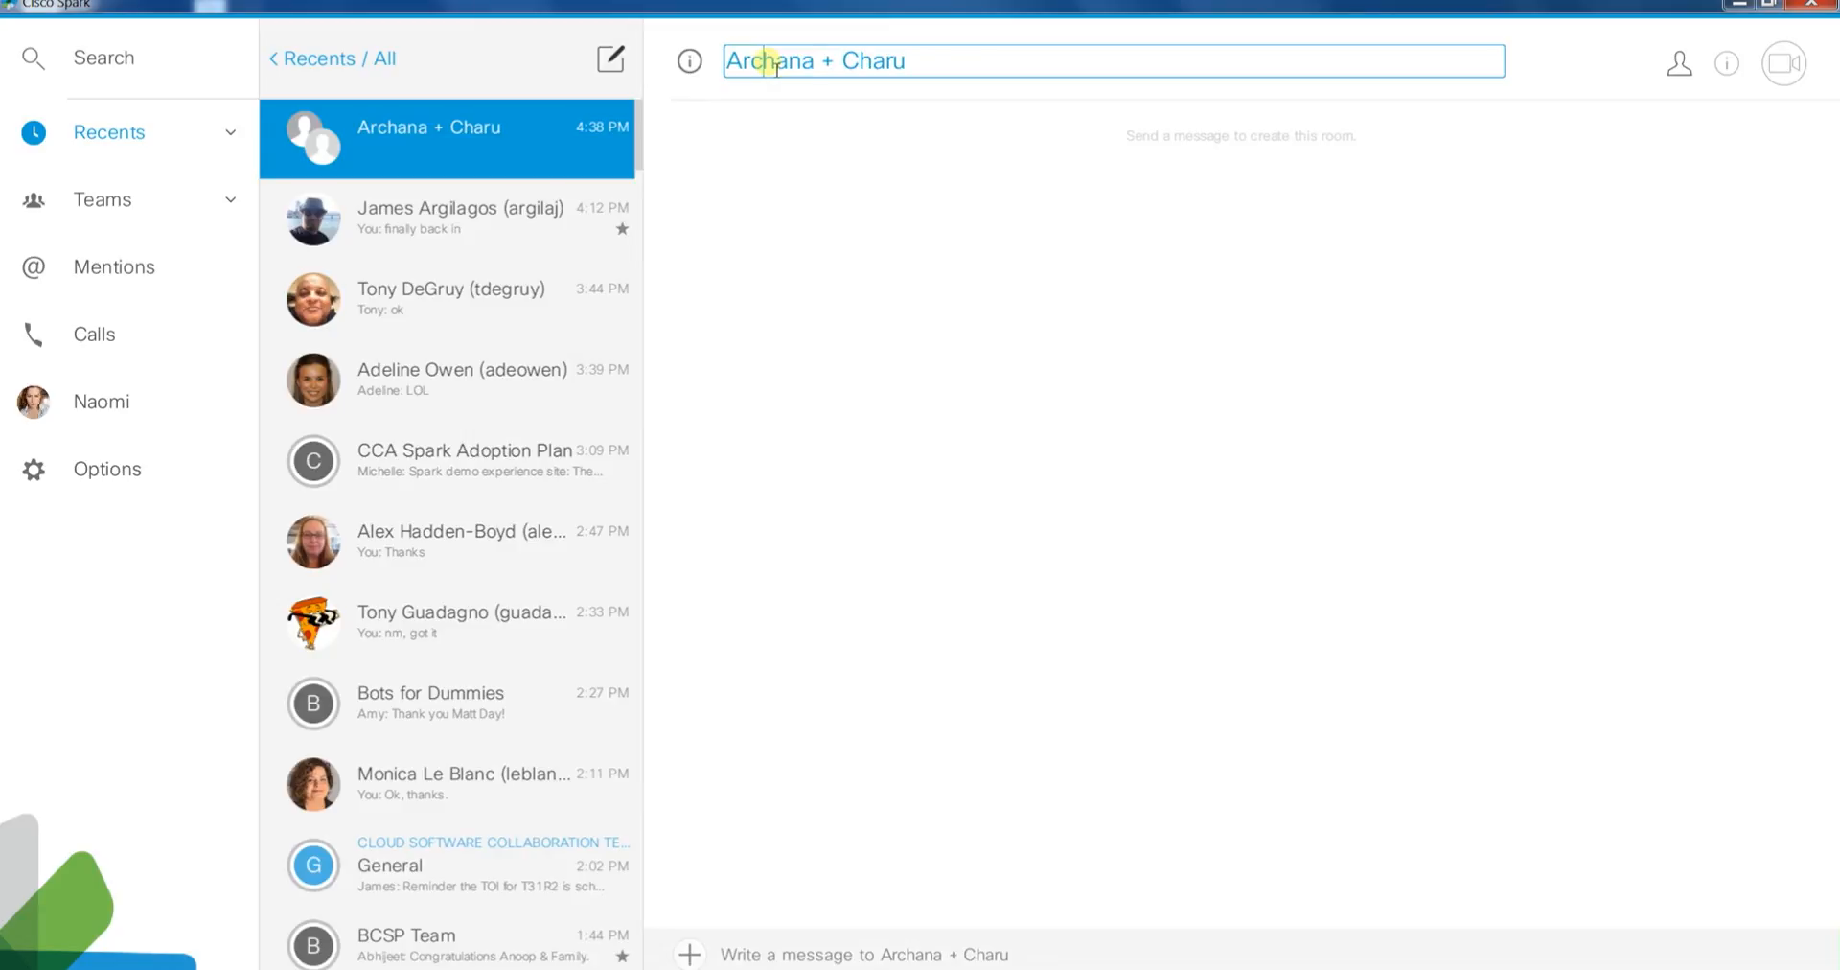
pyautogui.write('Demo')
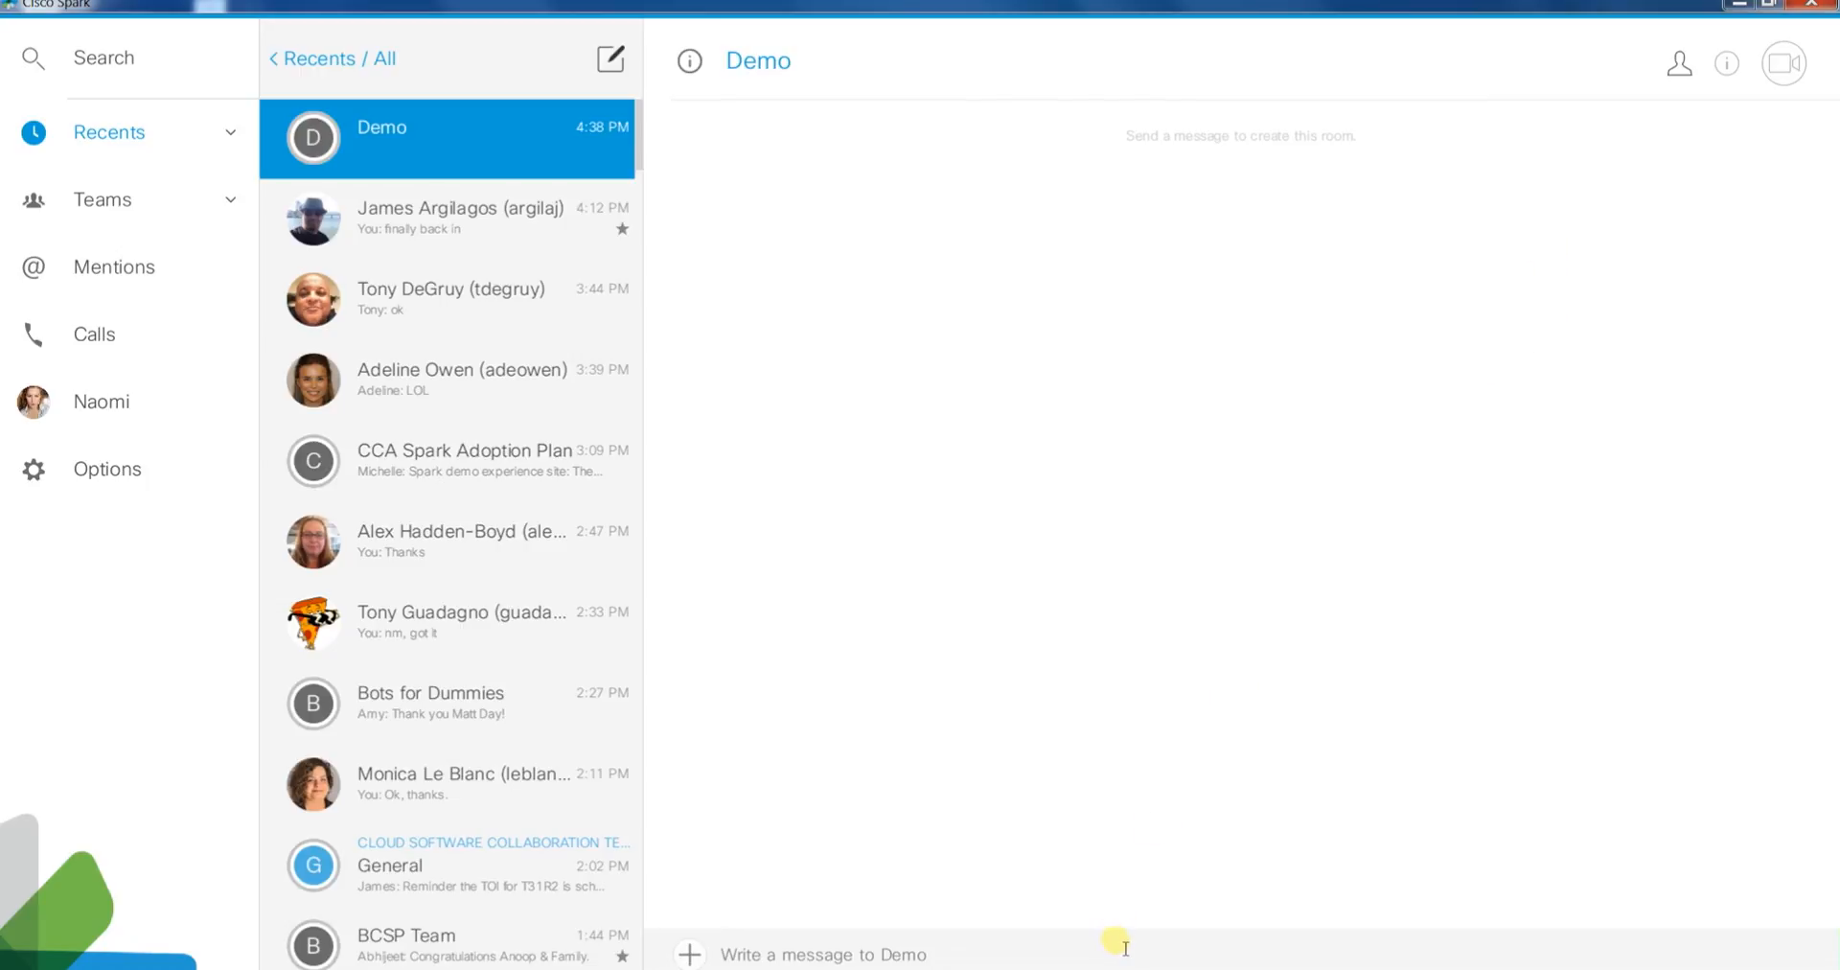
pyautogui.click(688, 953)
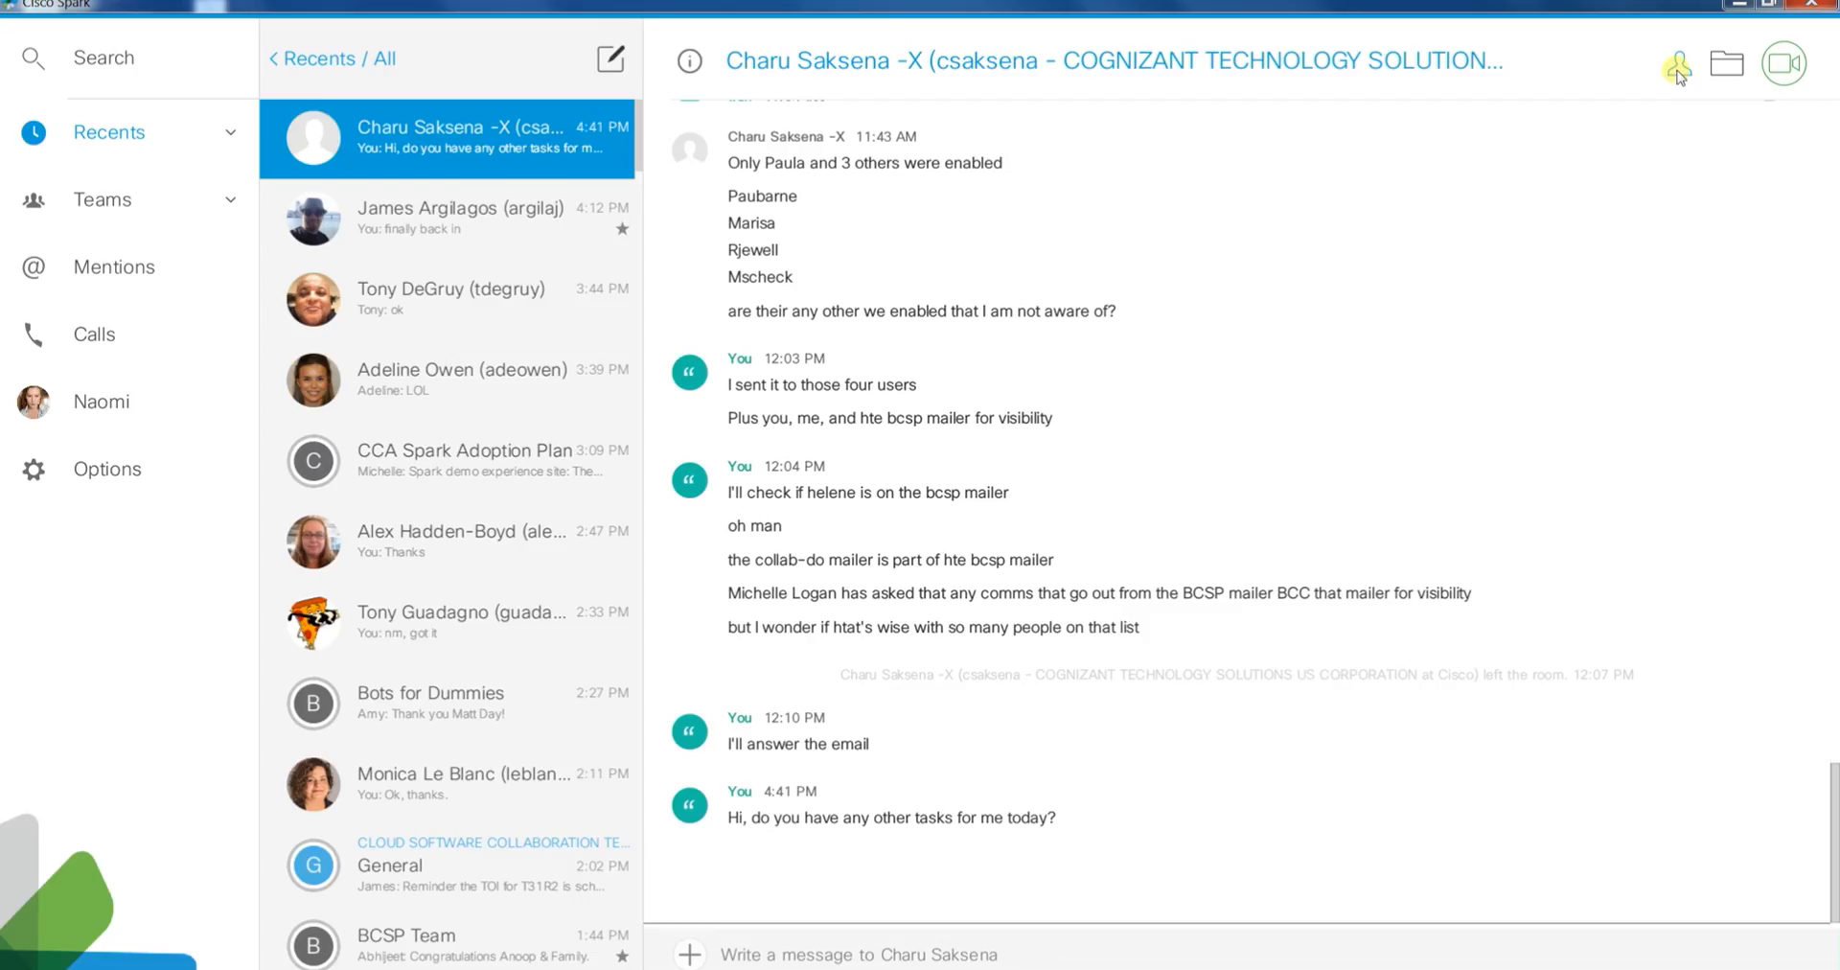
# View the room's people and shared files, then start a video call in it.
pyautogui.click(1677, 61)
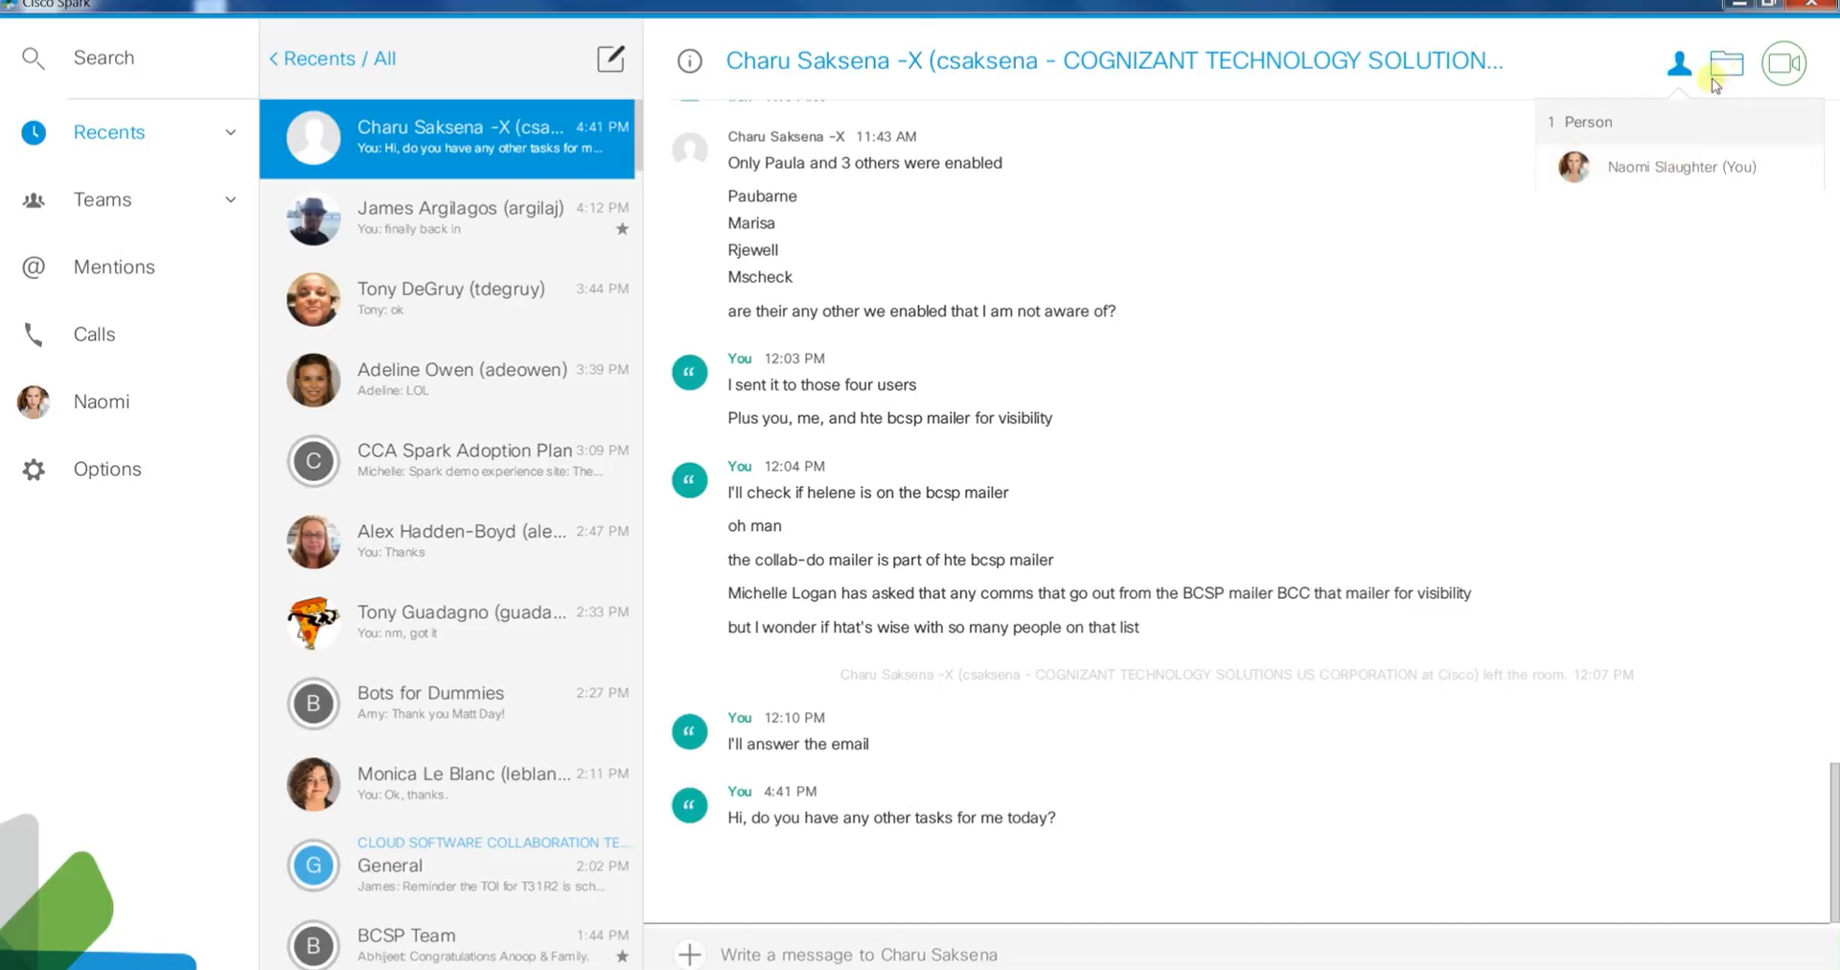
pyautogui.click(1725, 62)
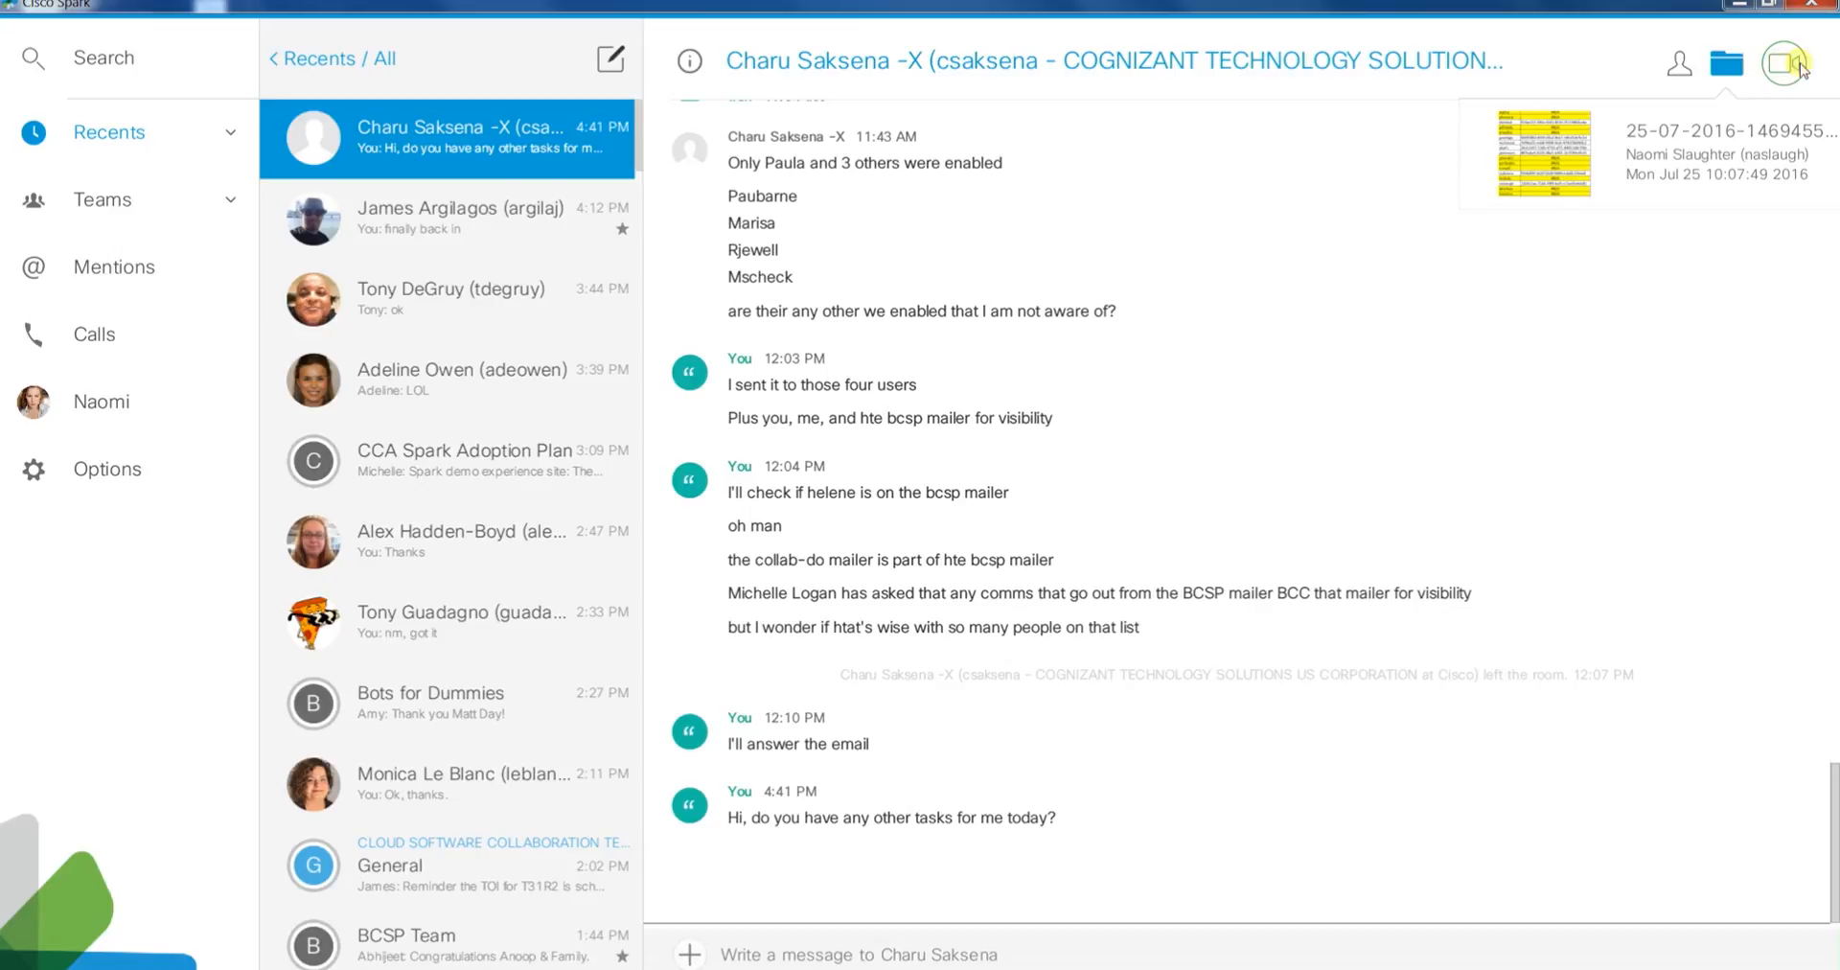
pyautogui.moveTo(1773, 236)
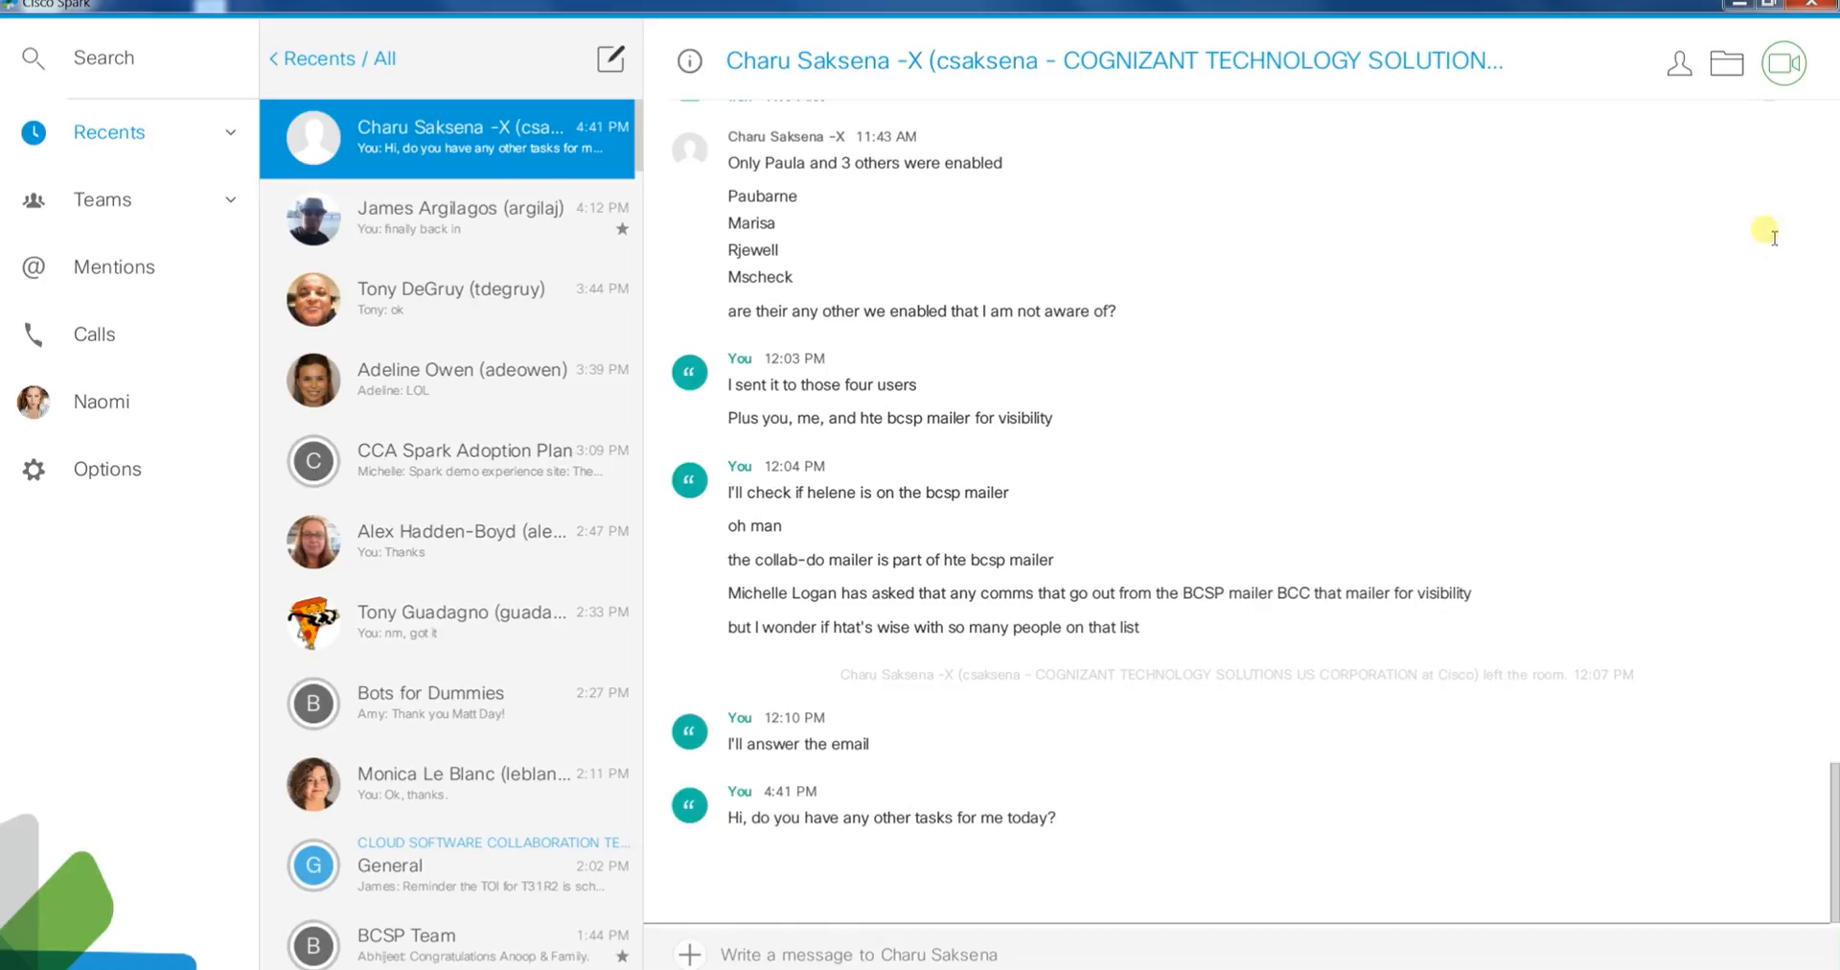
pyautogui.moveTo(1785, 63)
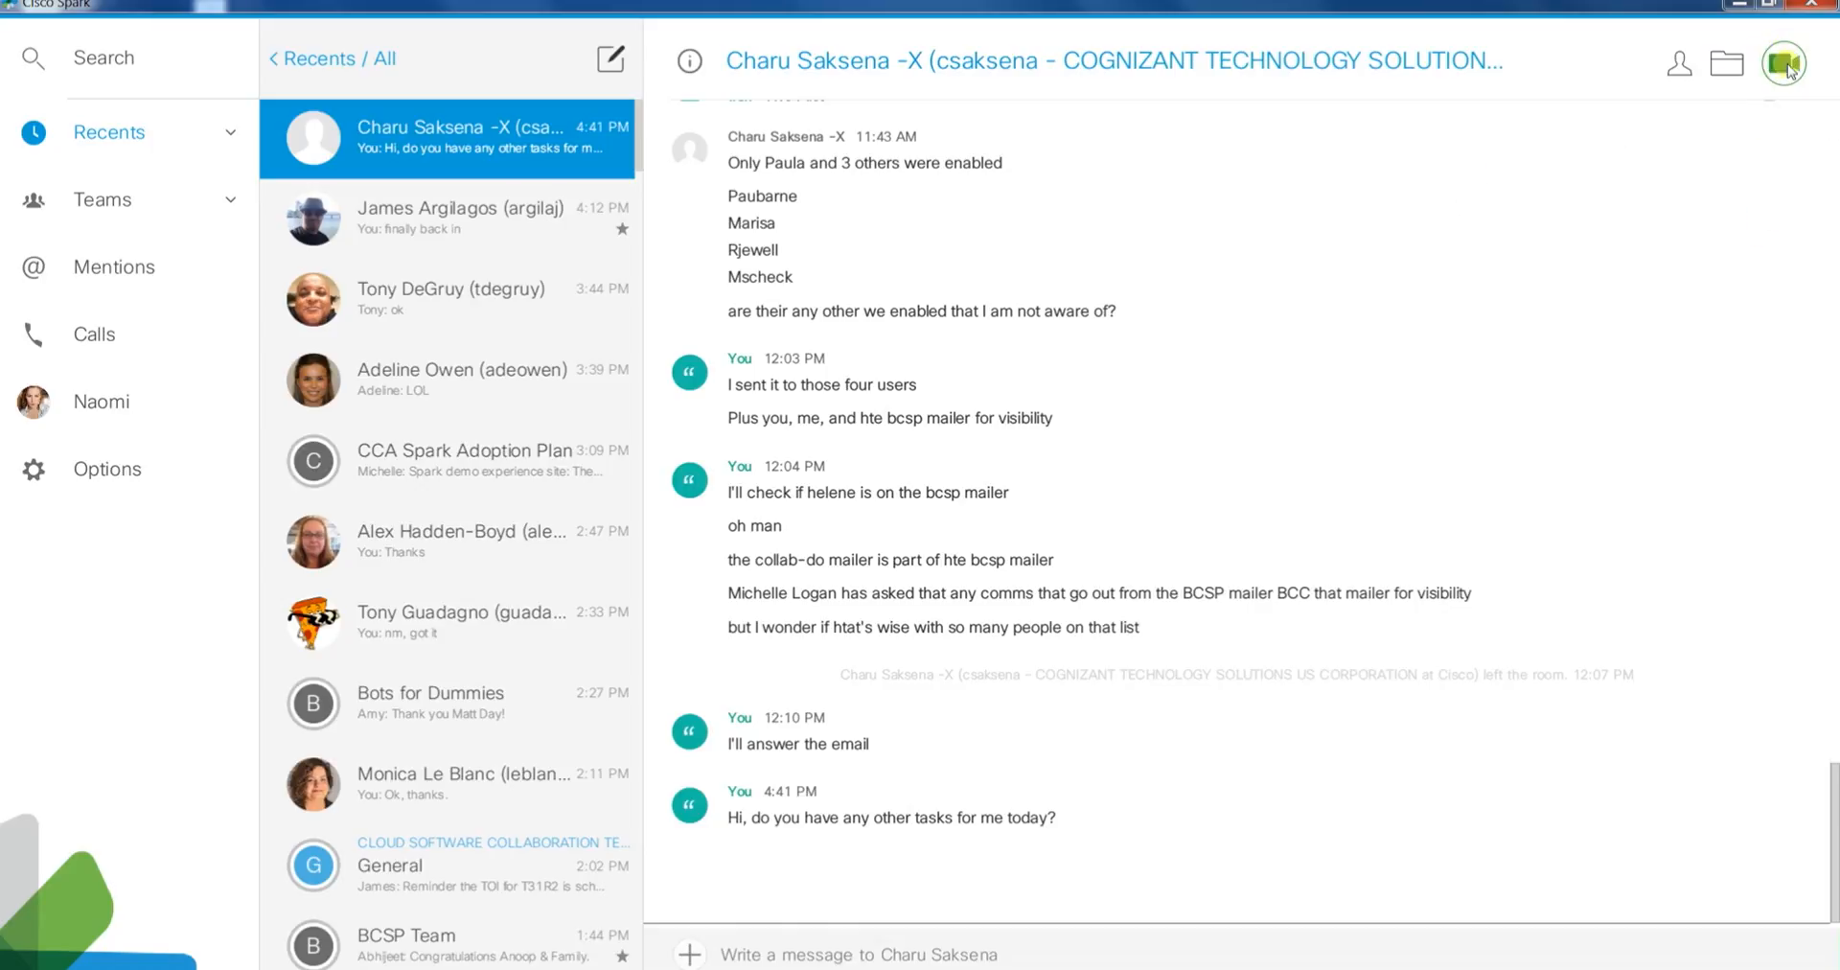
pyautogui.click(1784, 62)
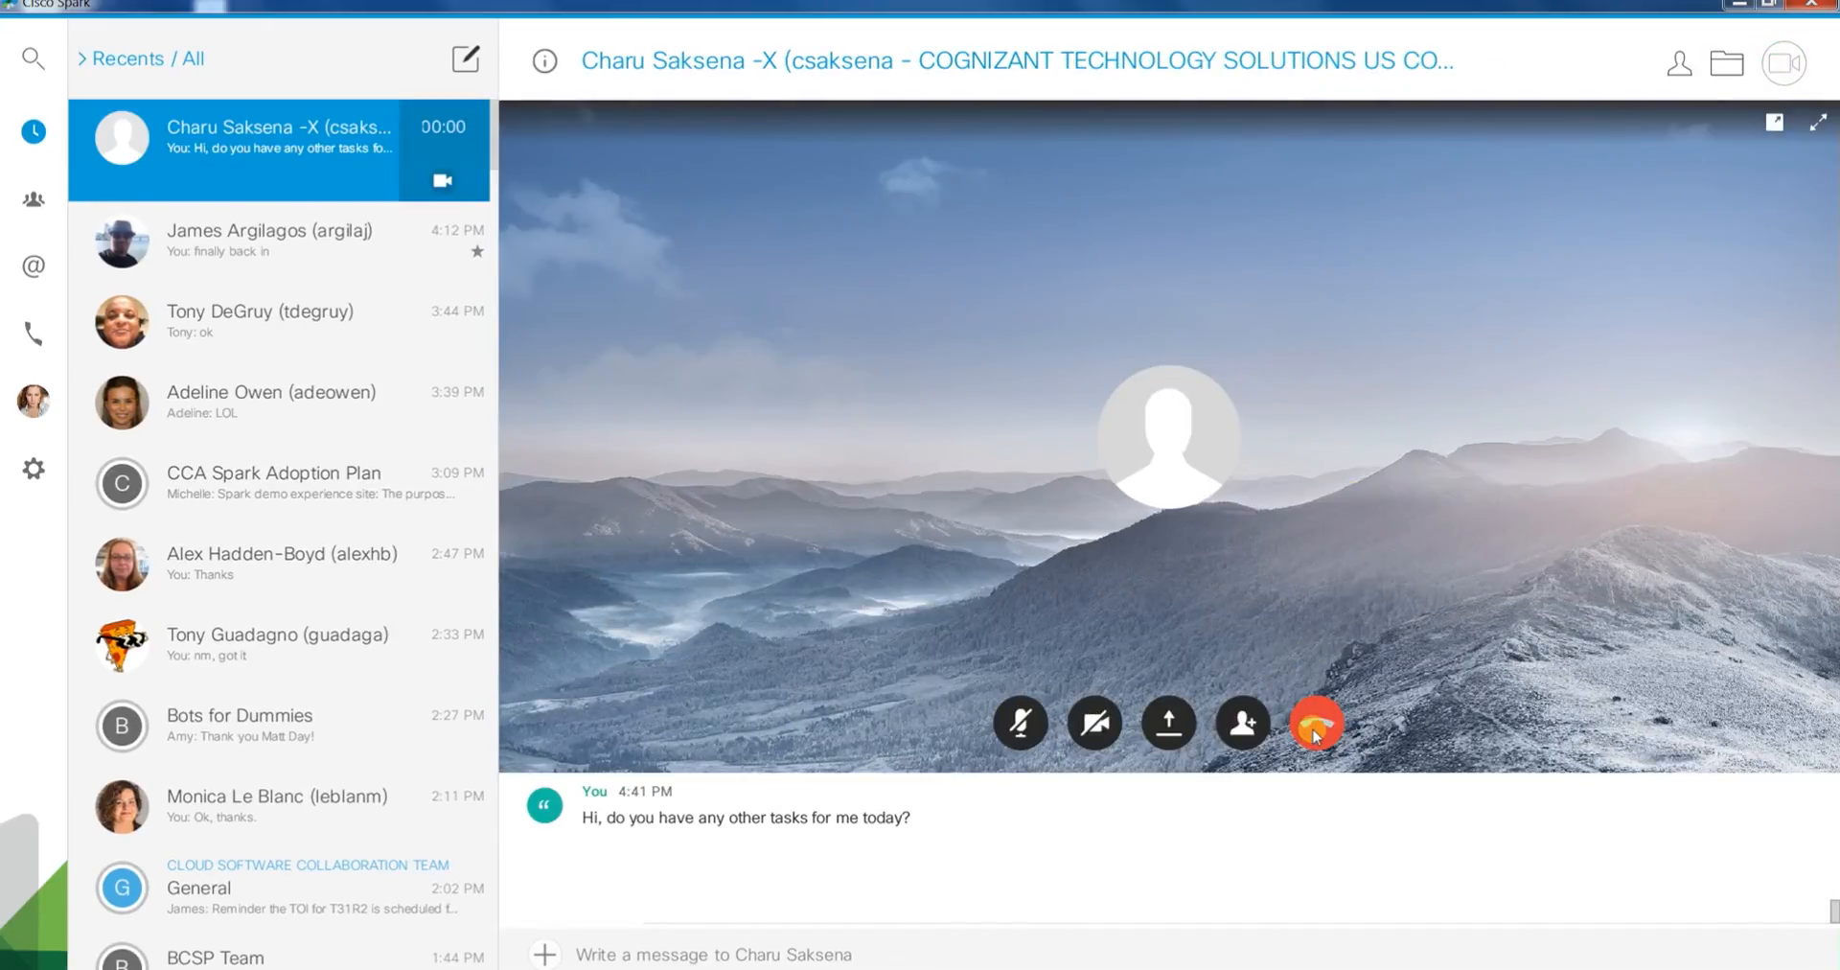